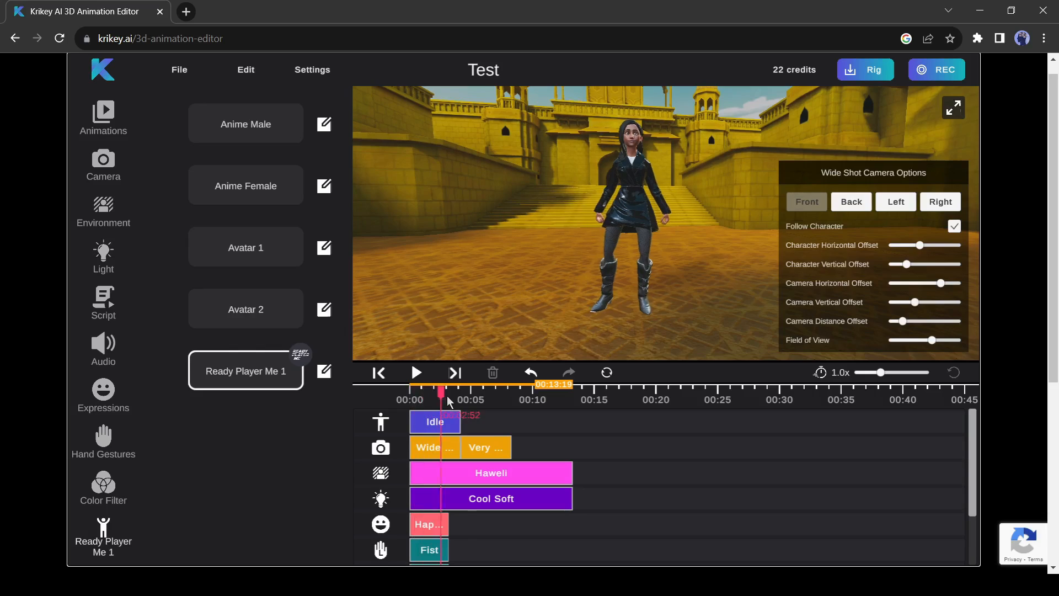
Step: Add the Walking animation from Mine after the Idle clip and preview the scene
click(102, 111)
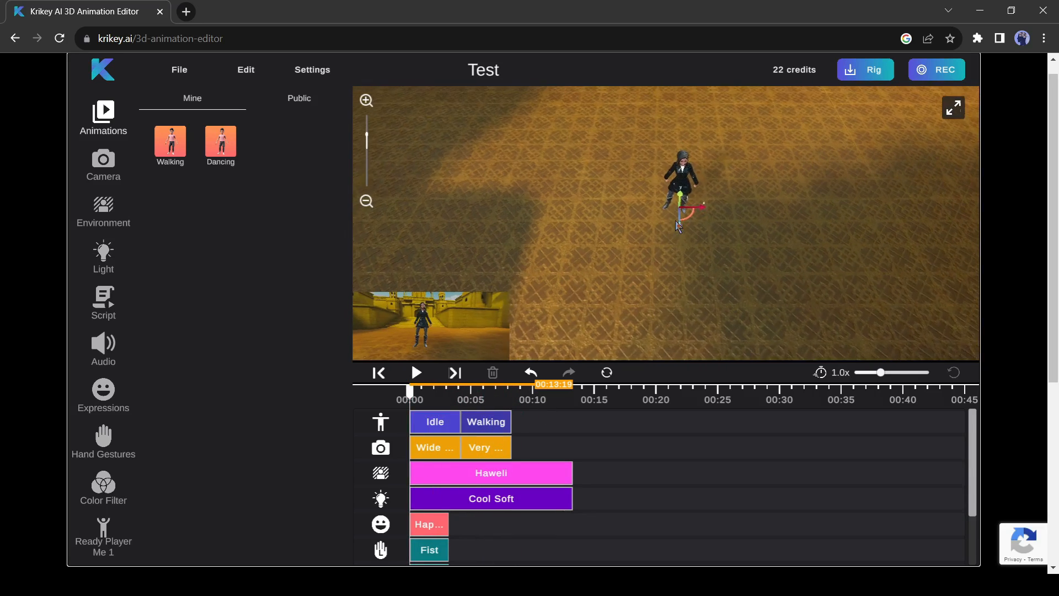
click(416, 372)
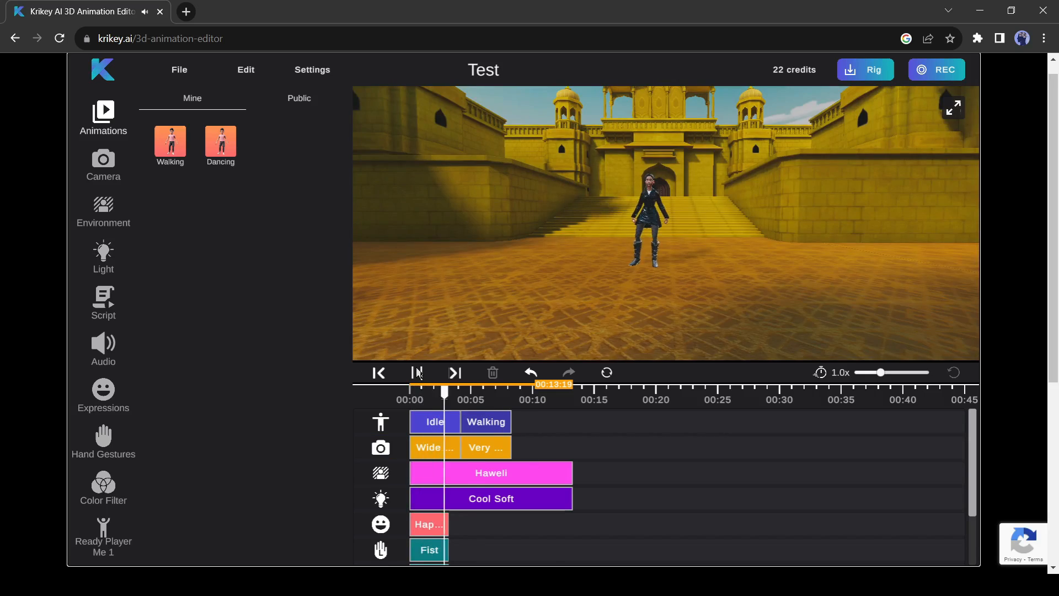
click(416, 372)
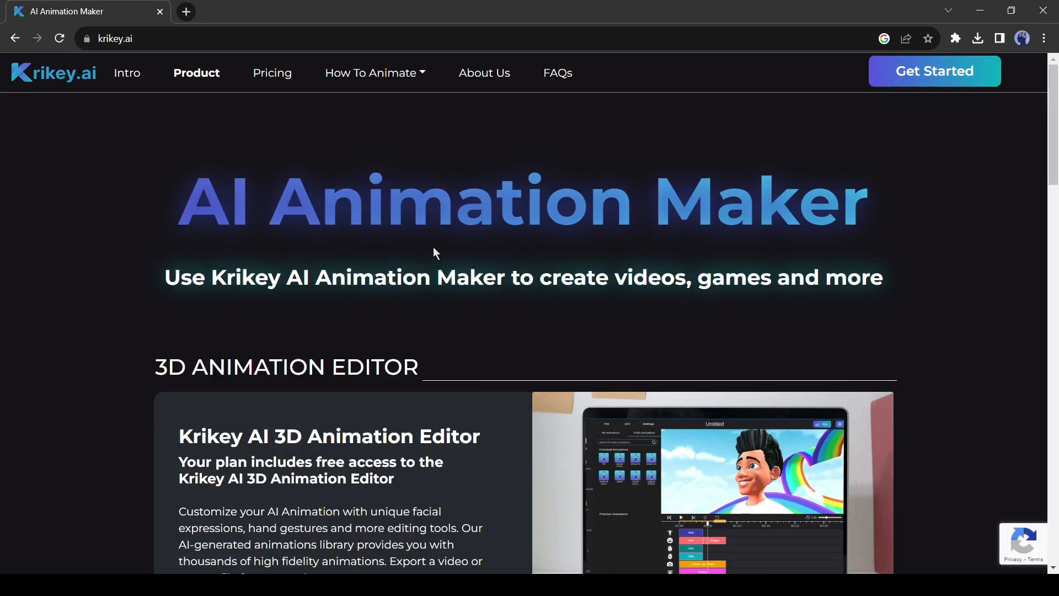
Step: Scroll the krikey.ai homepage down to the Avatar Generator section
scroll(down, 3)
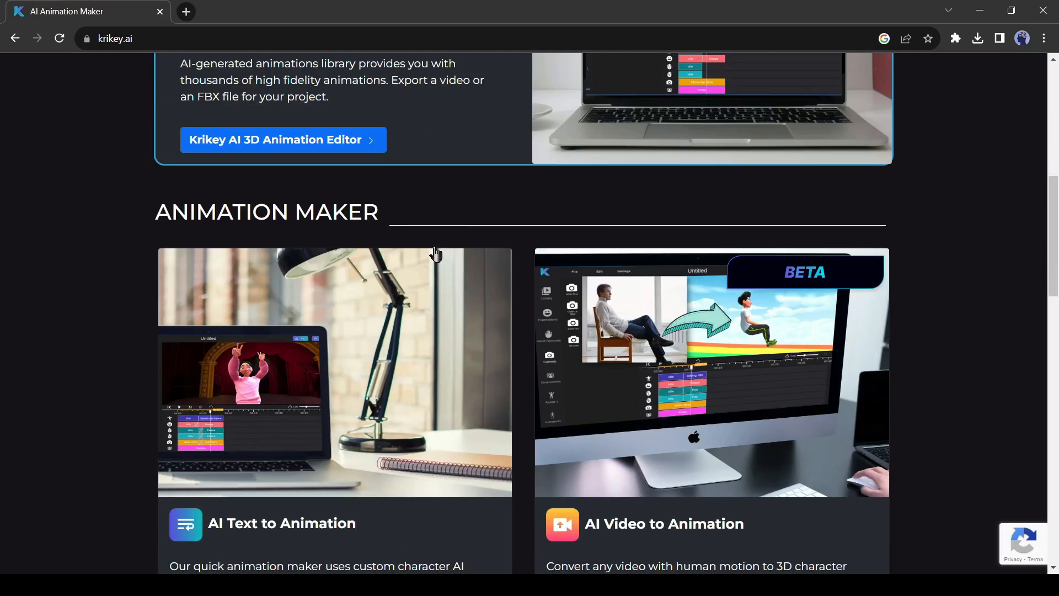
scroll(up, 3)
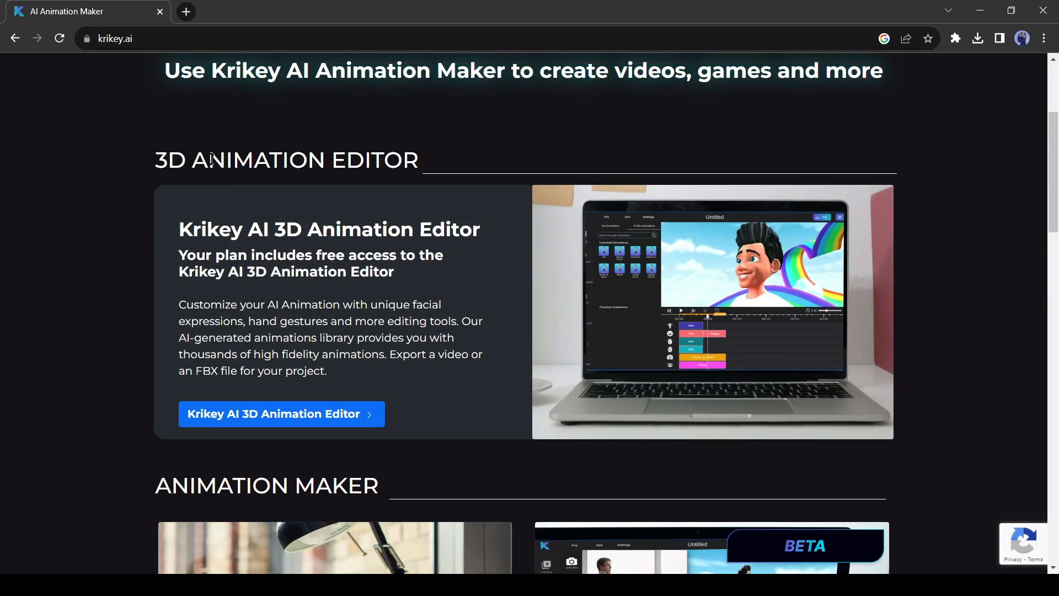
scroll(down, 3)
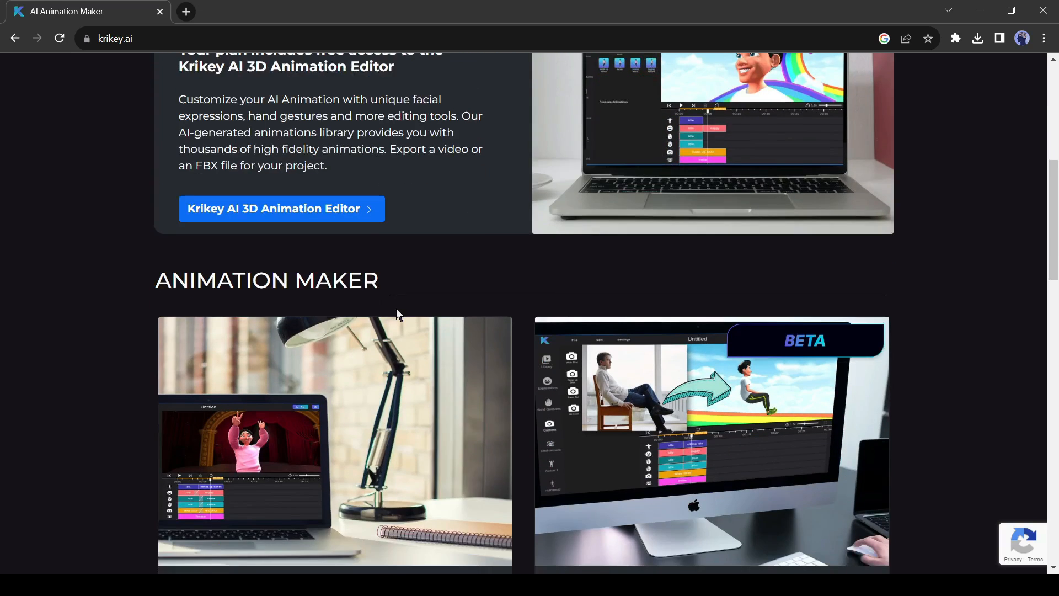
scroll(down, 3)
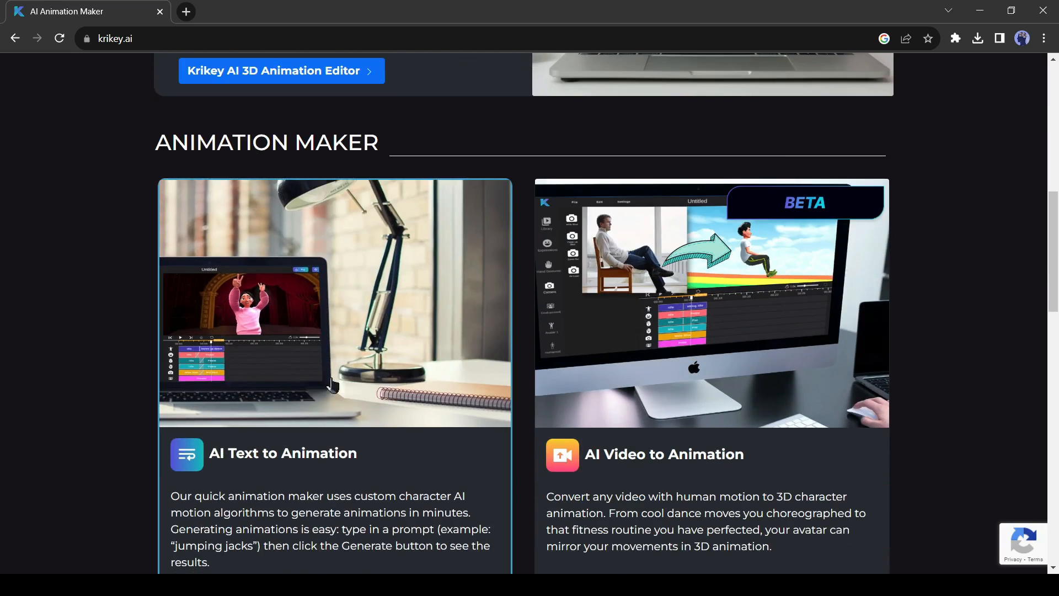
scroll(down, 3)
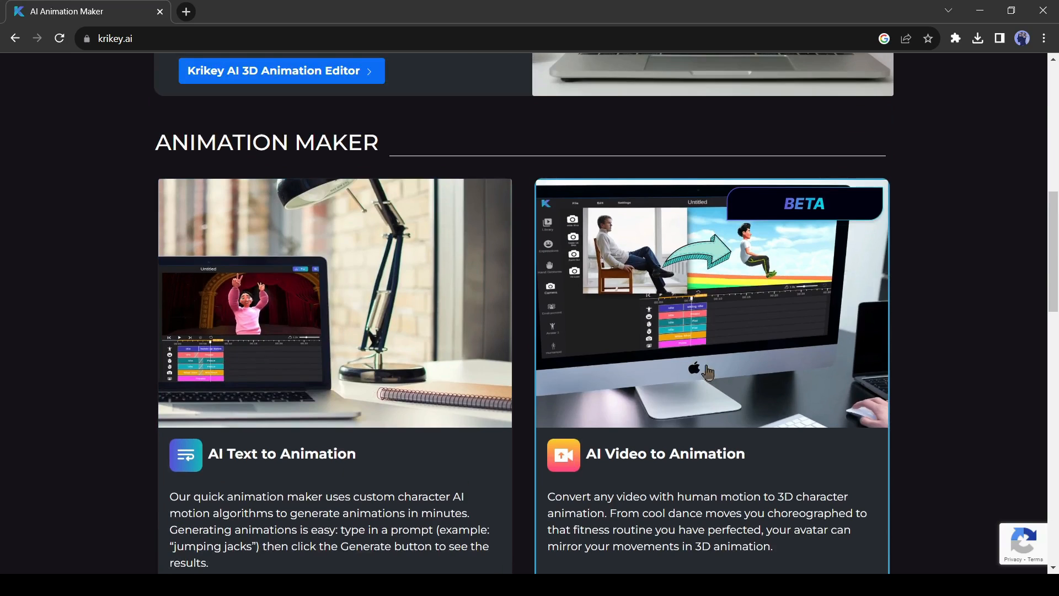
mouse_move(815, 248)
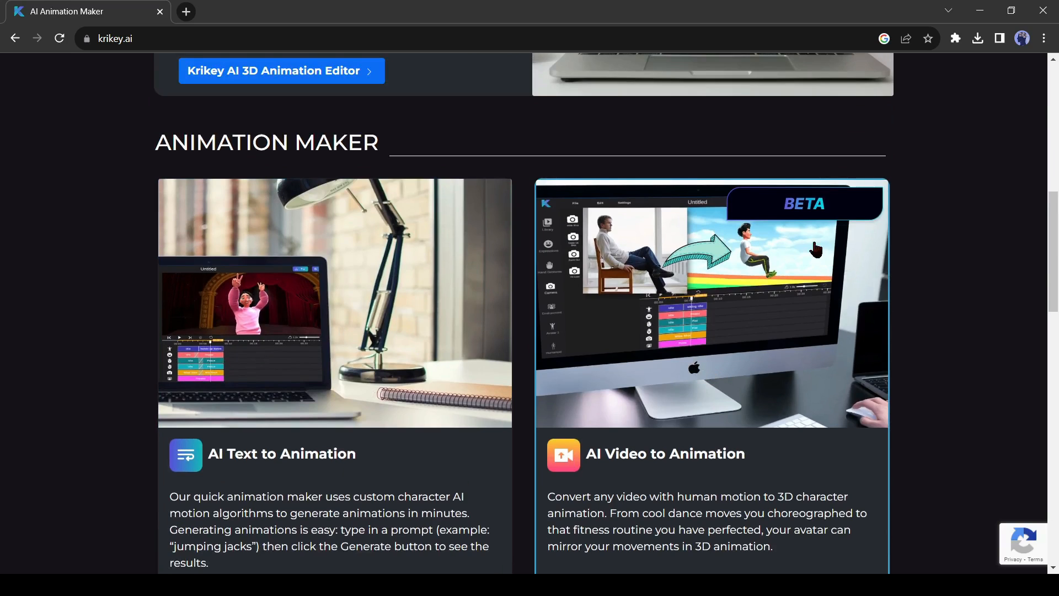
scroll(down, 3)
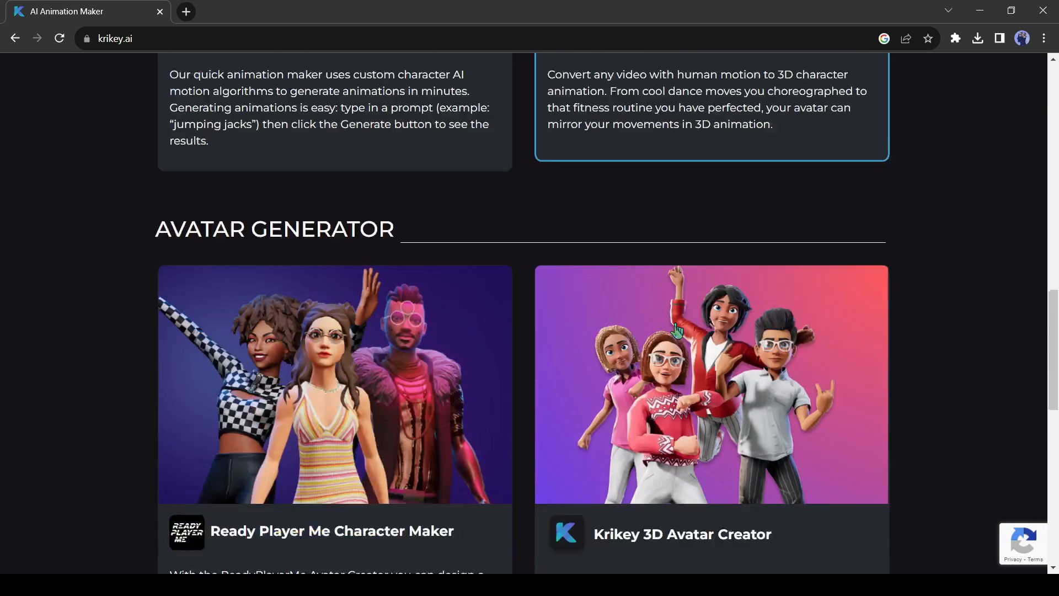
scroll(down, 3)
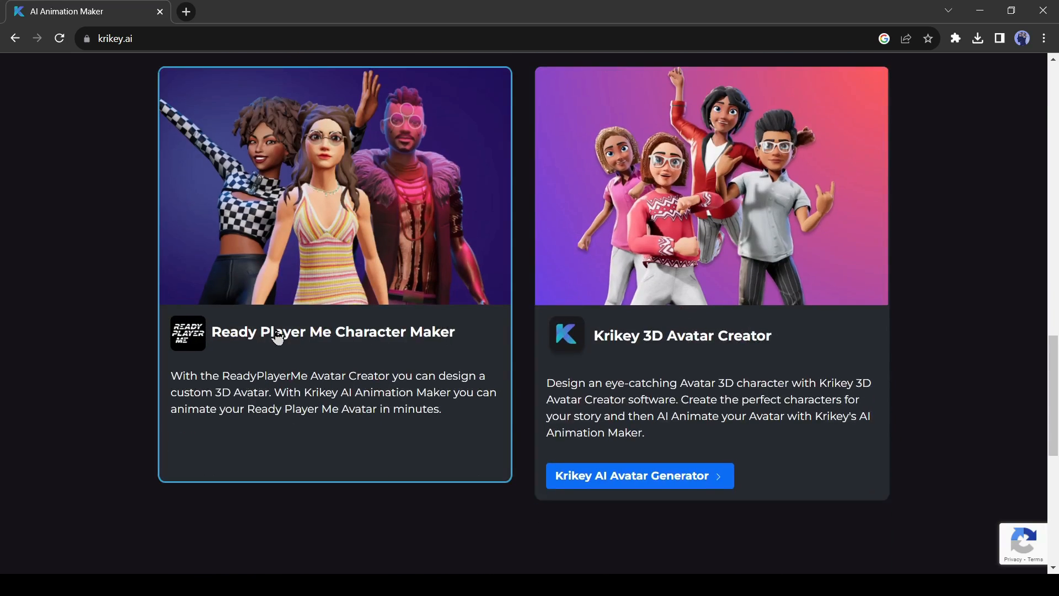
mouse_move(637, 439)
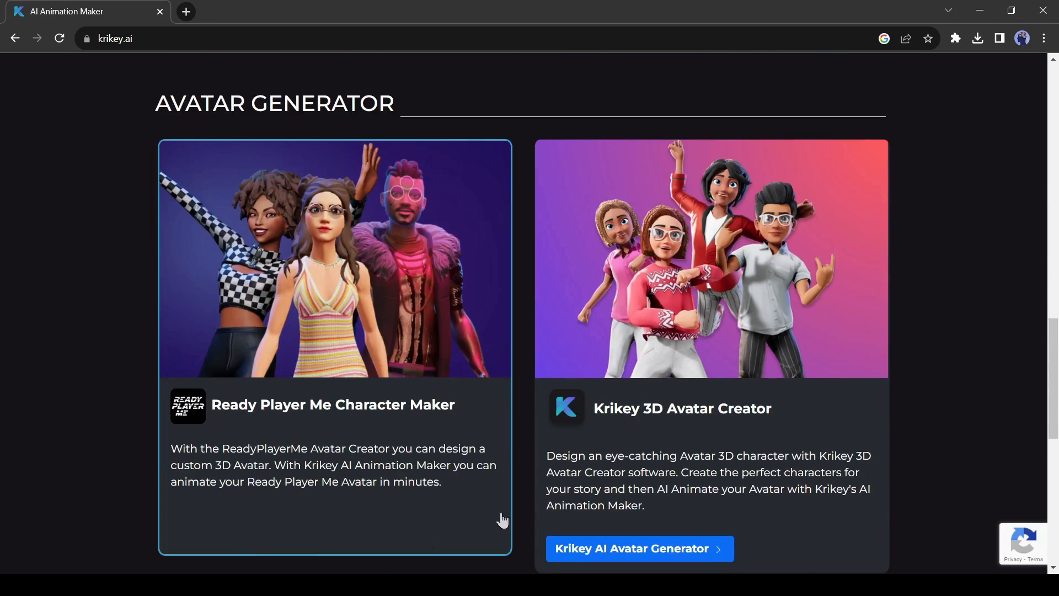
mouse_move(262, 365)
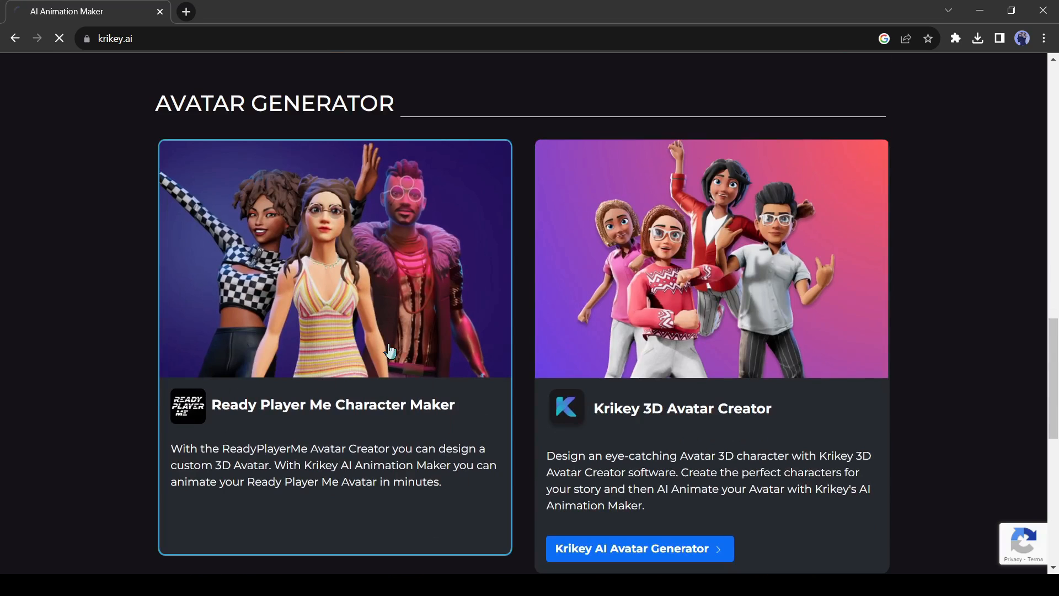
Step: Accept the Terms of Service, sign up with Google, and dismiss the 34-free-credits popup
click(334, 257)
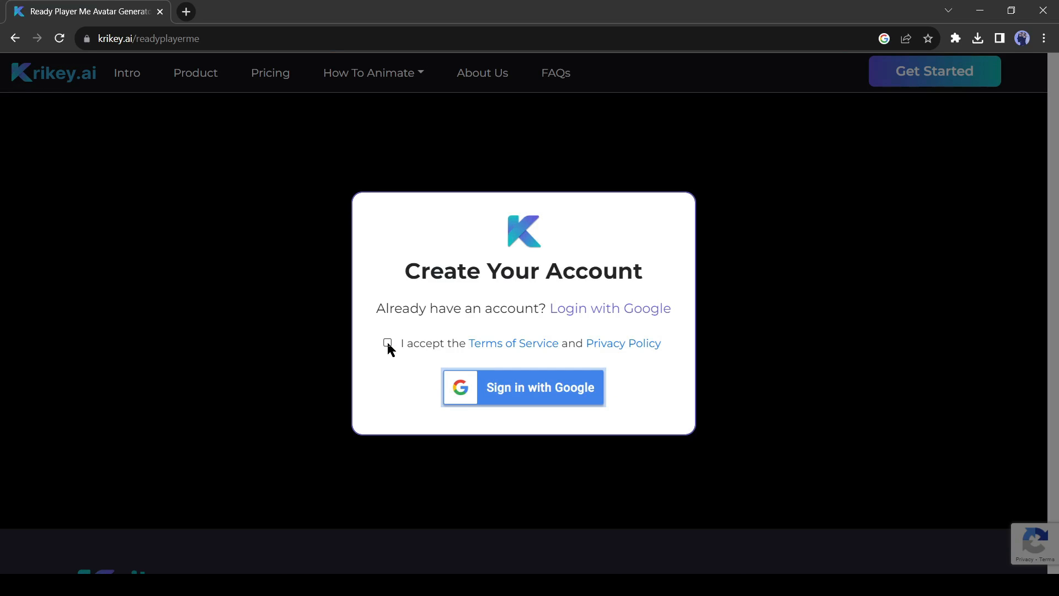
click(387, 342)
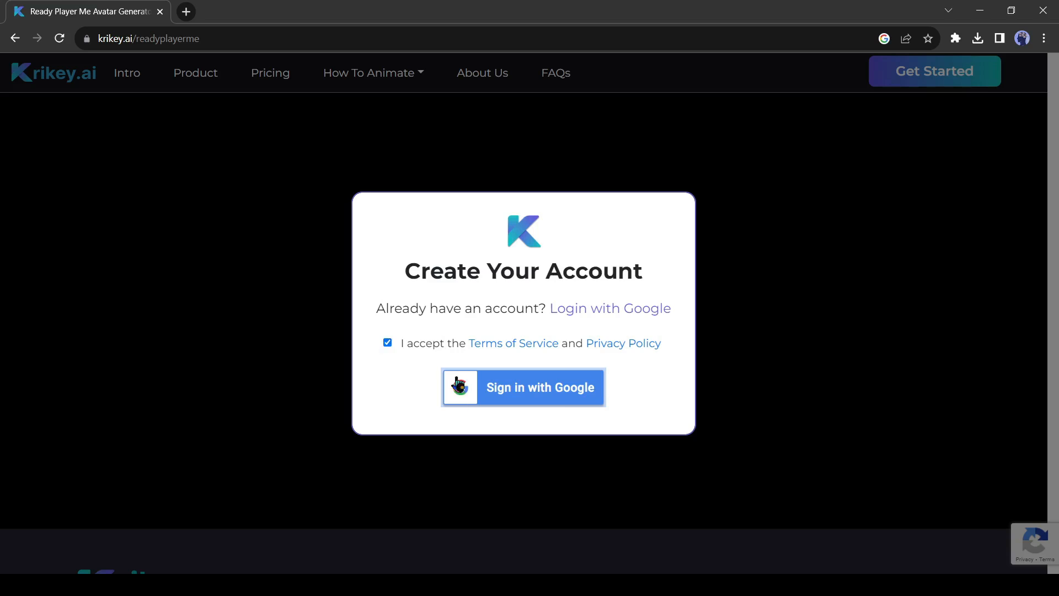
click(522, 387)
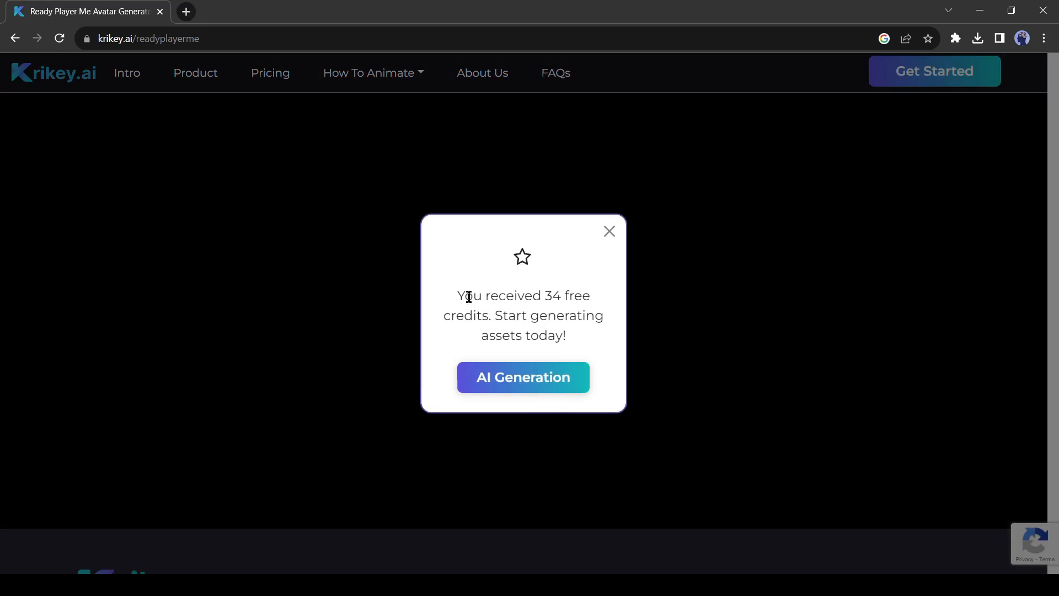
click(522, 377)
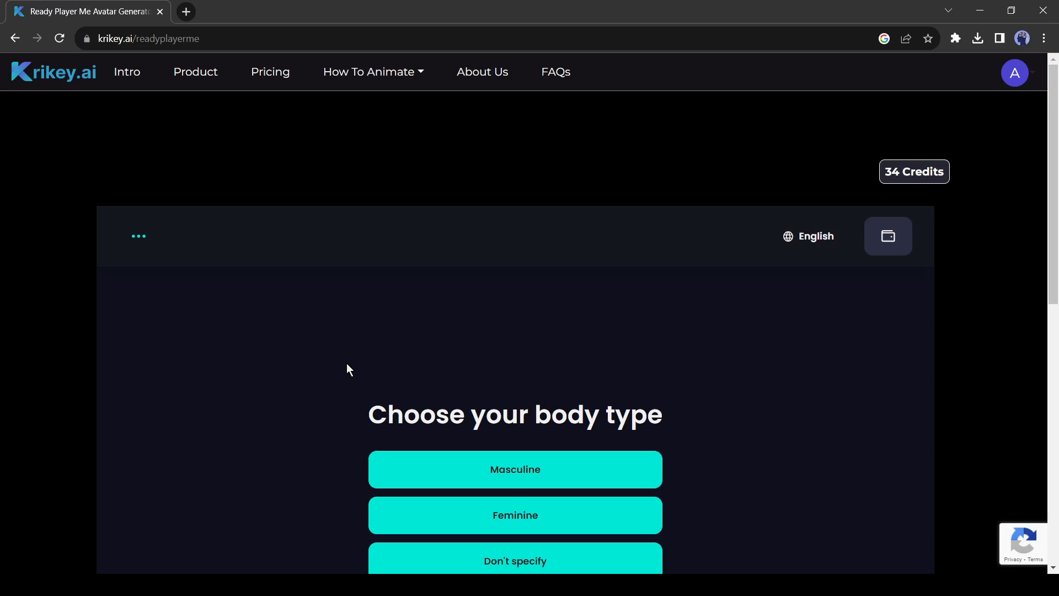
mouse_move(393, 388)
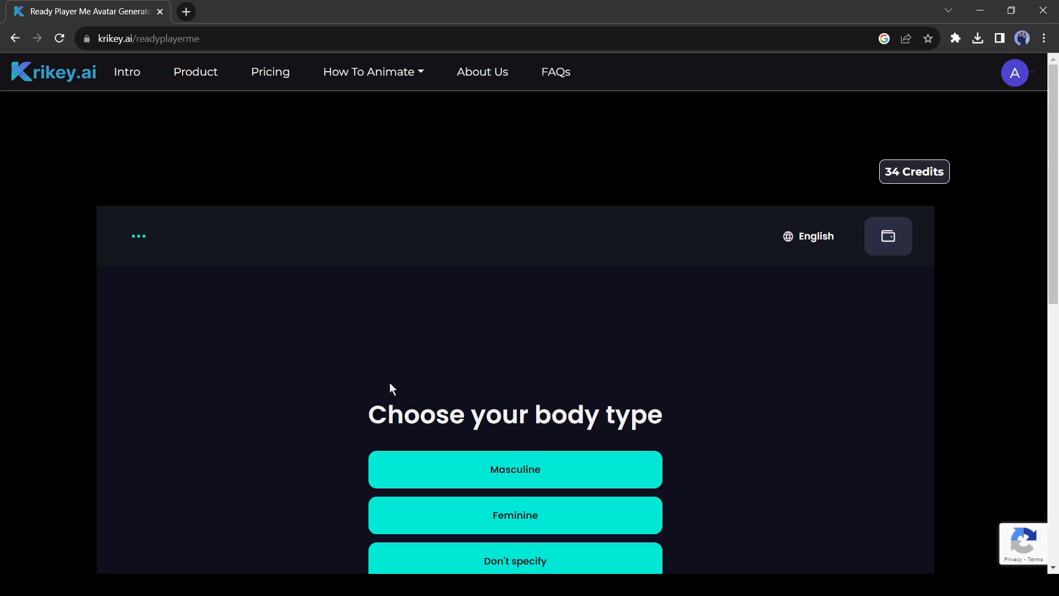
Step: Choose Feminine, skip the photo, and confirm the long black-haired preset avatar
scroll(down, 3)
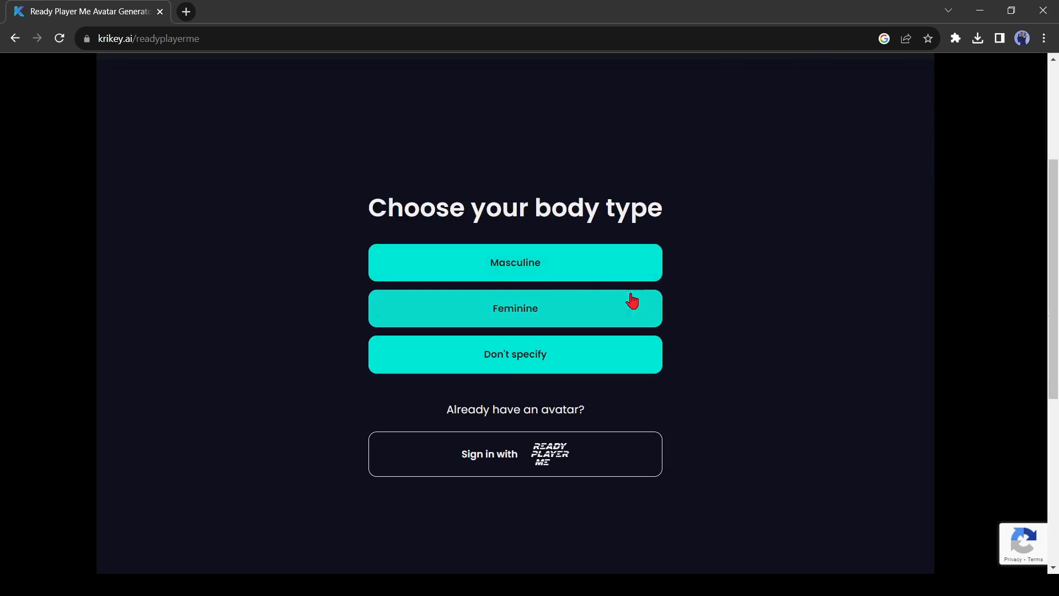
click(515, 308)
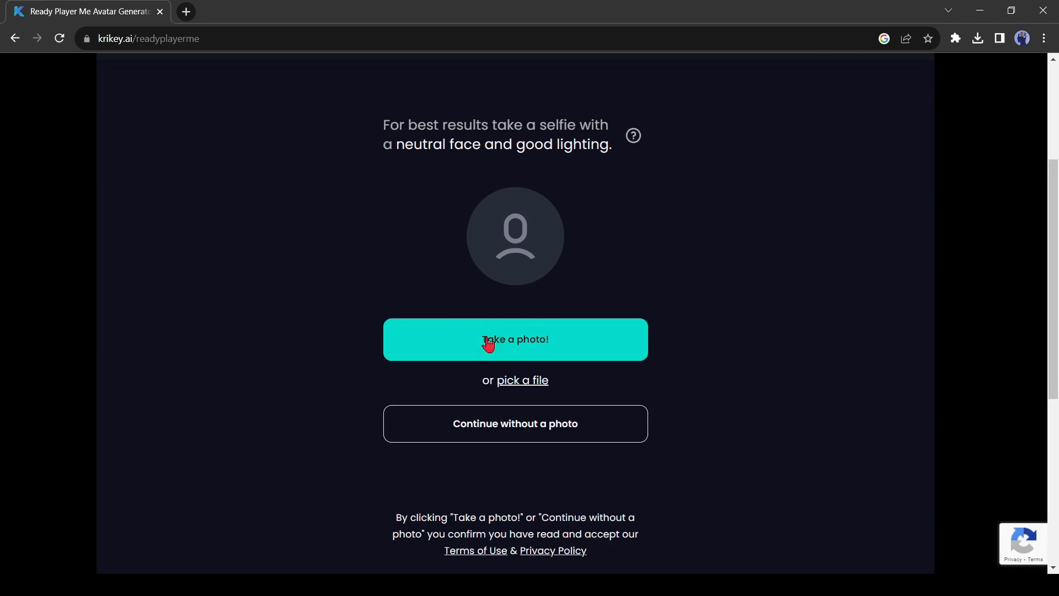
mouse_move(574, 282)
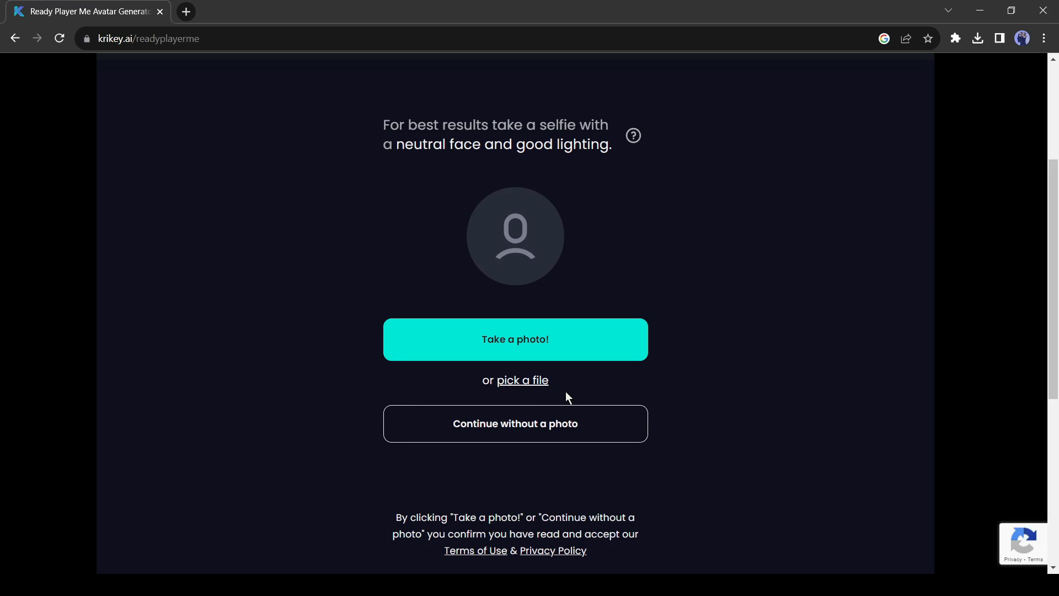
mouse_move(515, 423)
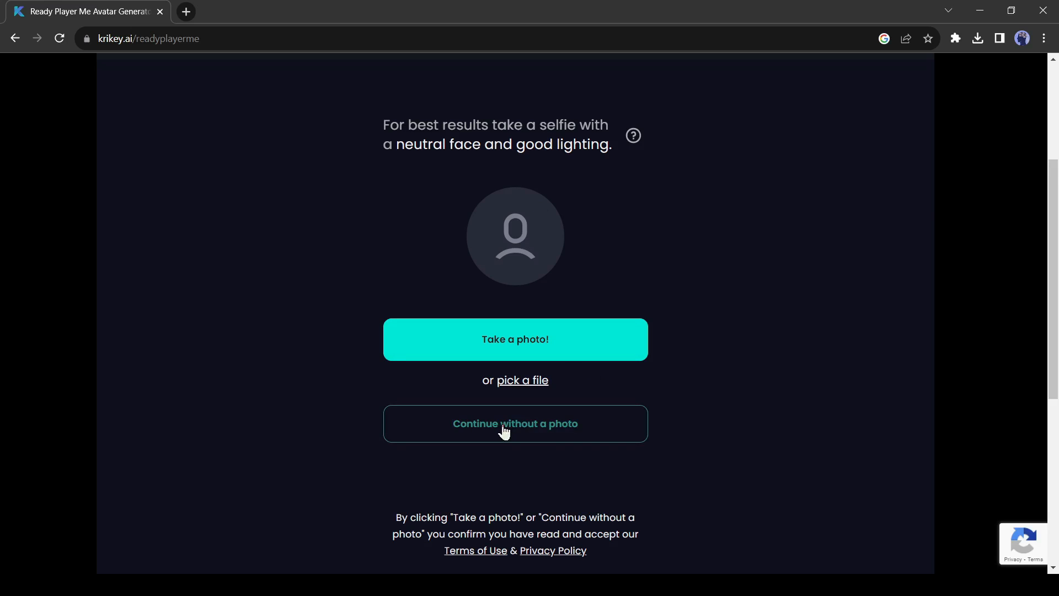
click(515, 424)
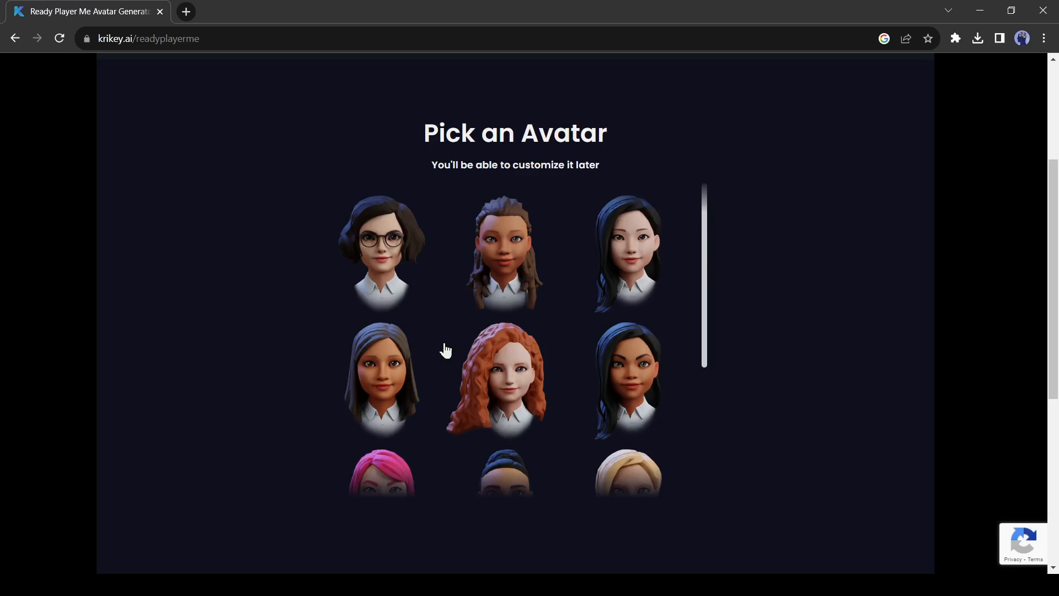
click(628, 253)
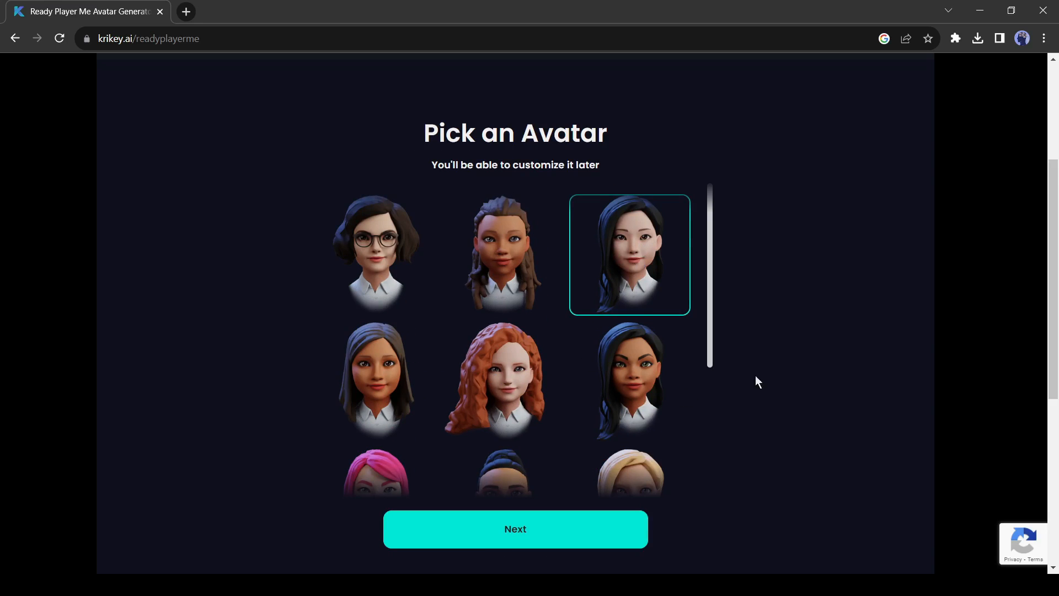
click(514, 529)
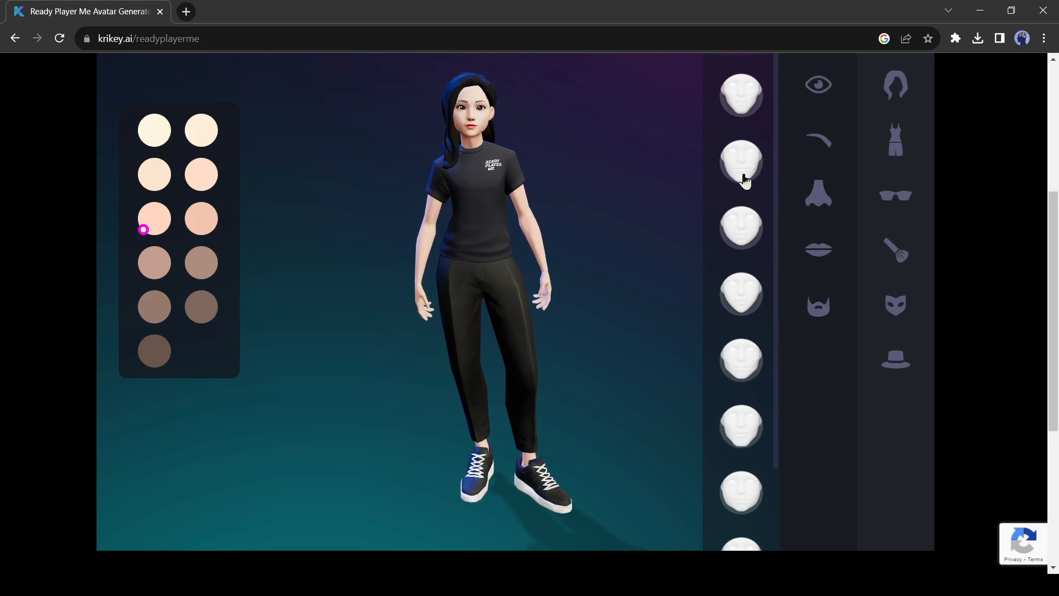
Step: Change eyes and lips, switch to a ponytail, and apply the black leather coat outfit
click(818, 85)
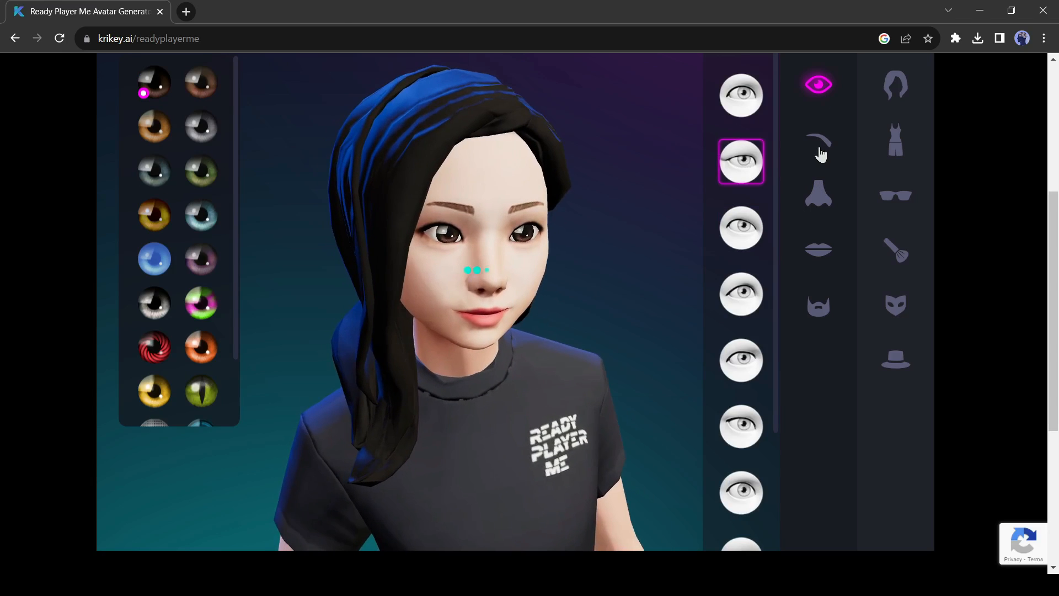
click(818, 248)
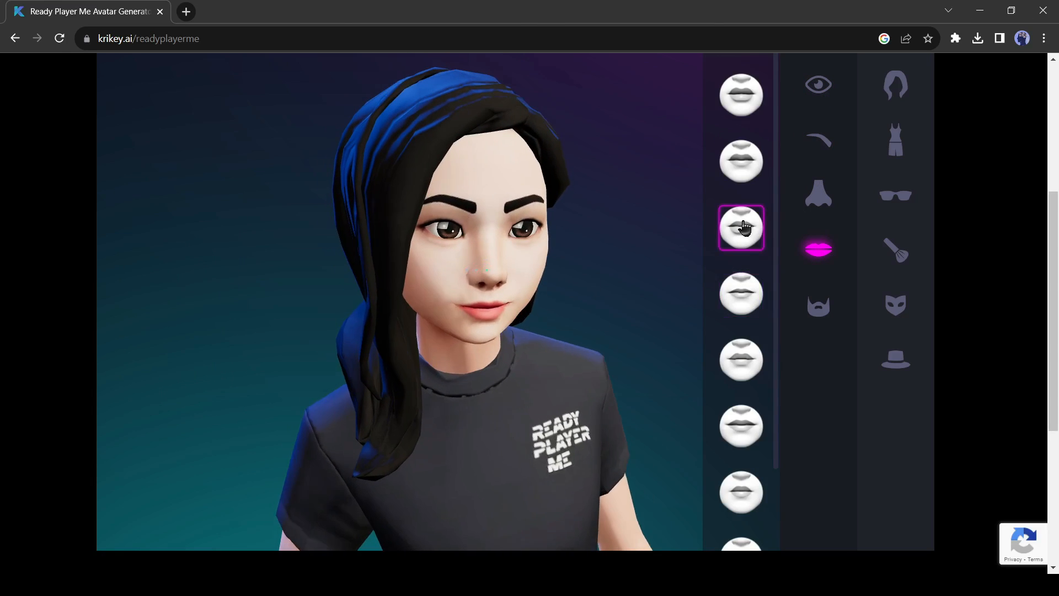
click(894, 84)
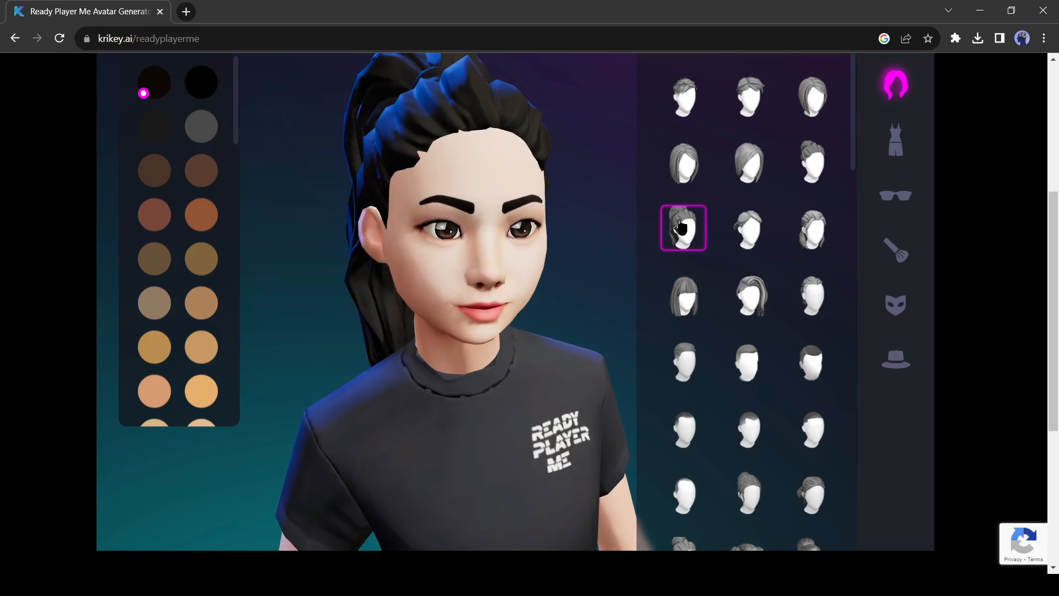
click(682, 162)
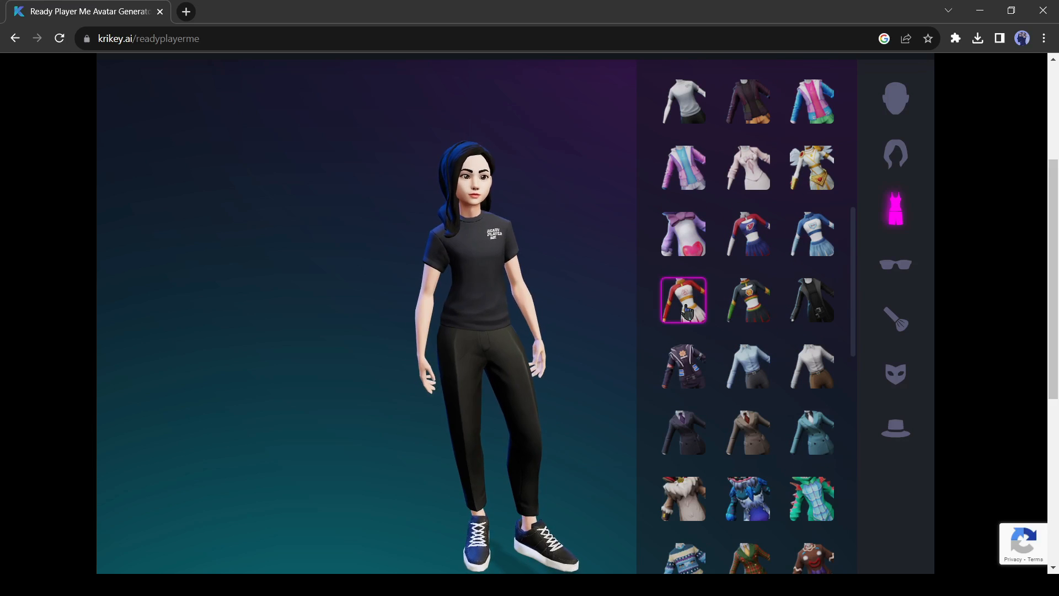
click(811, 168)
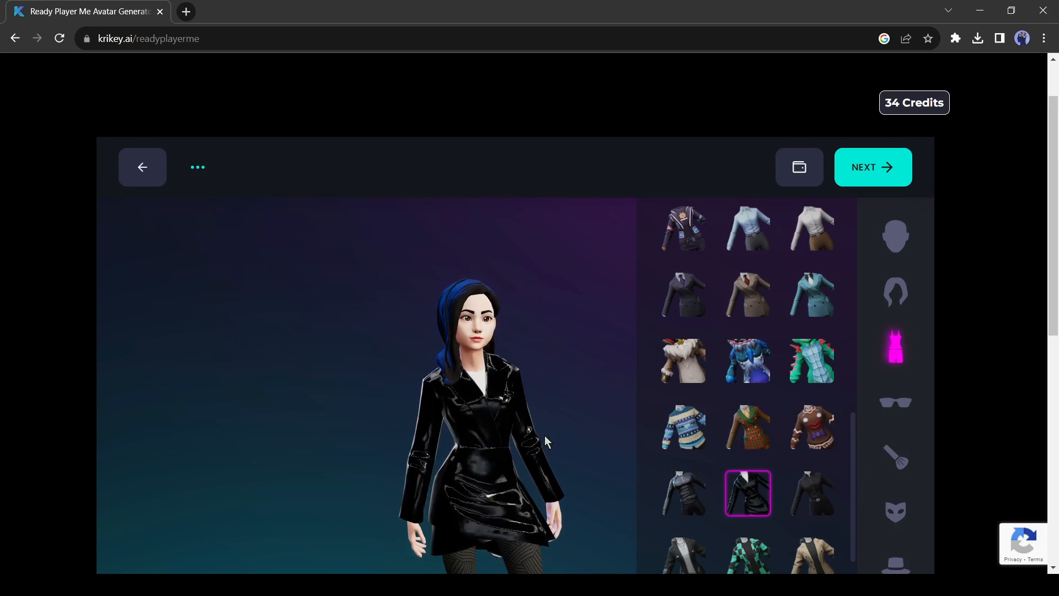
Step: Finish customizing, continue without signup, and save the avatar
click(872, 166)
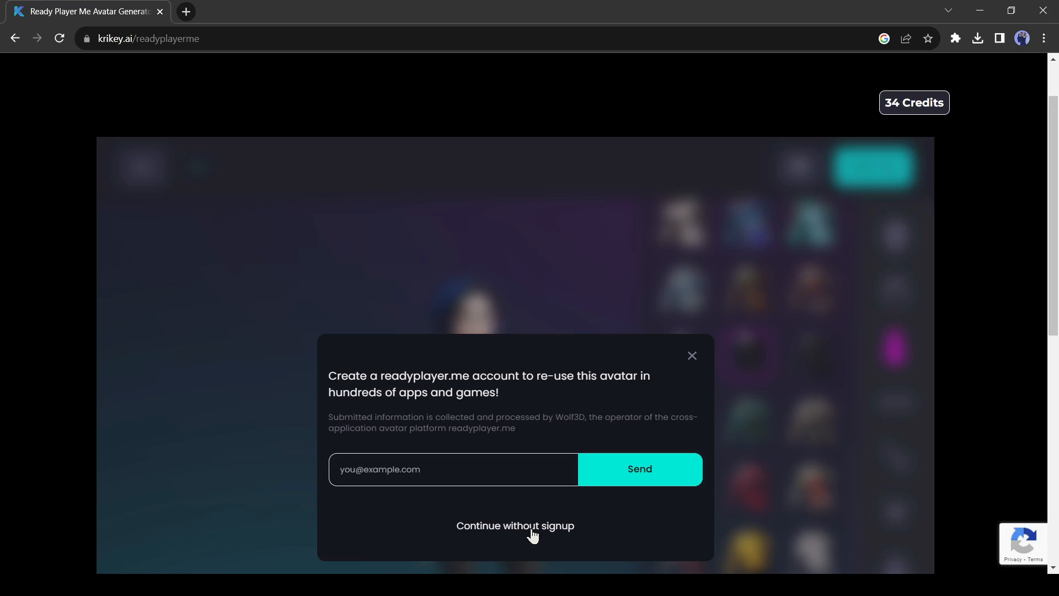
click(514, 526)
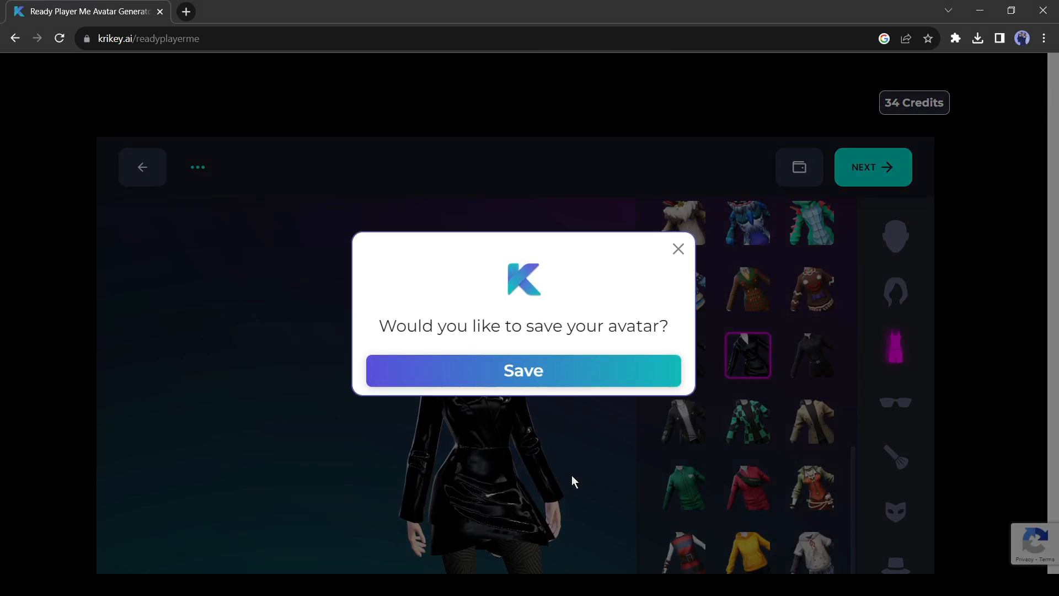
mouse_move(539, 385)
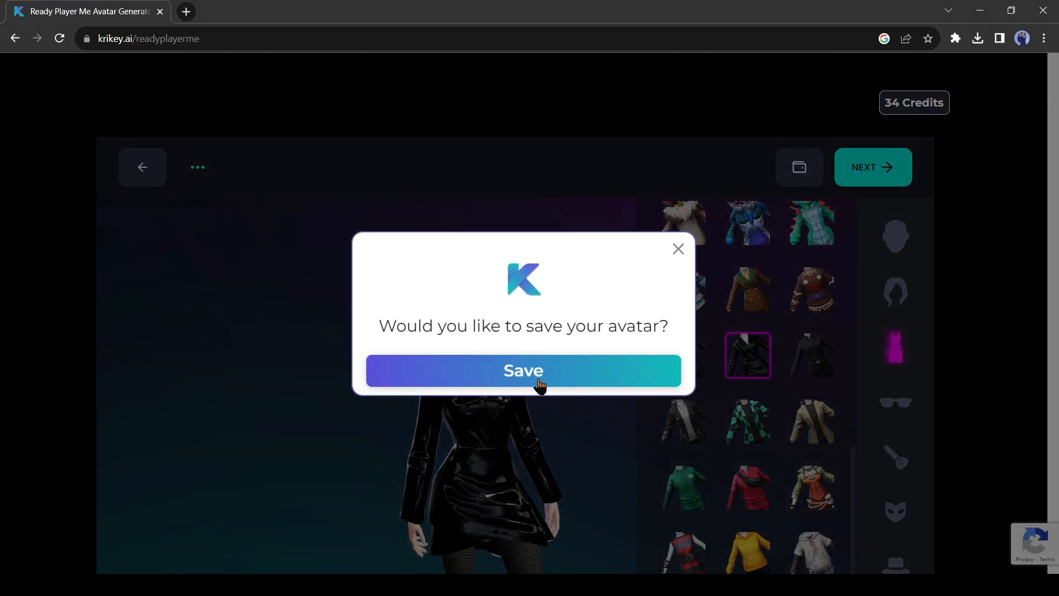
click(522, 370)
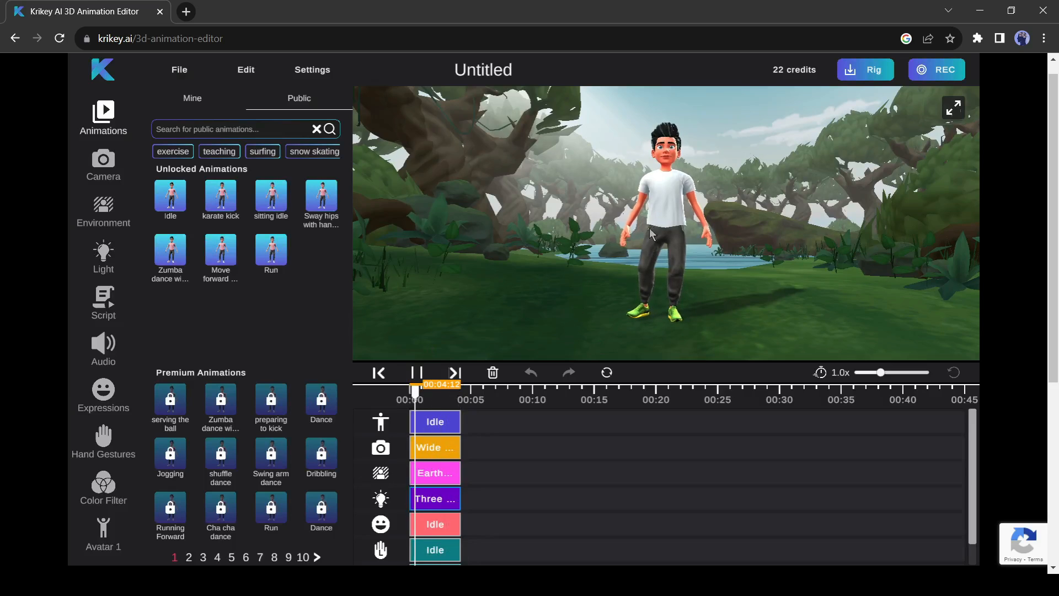
click(414, 373)
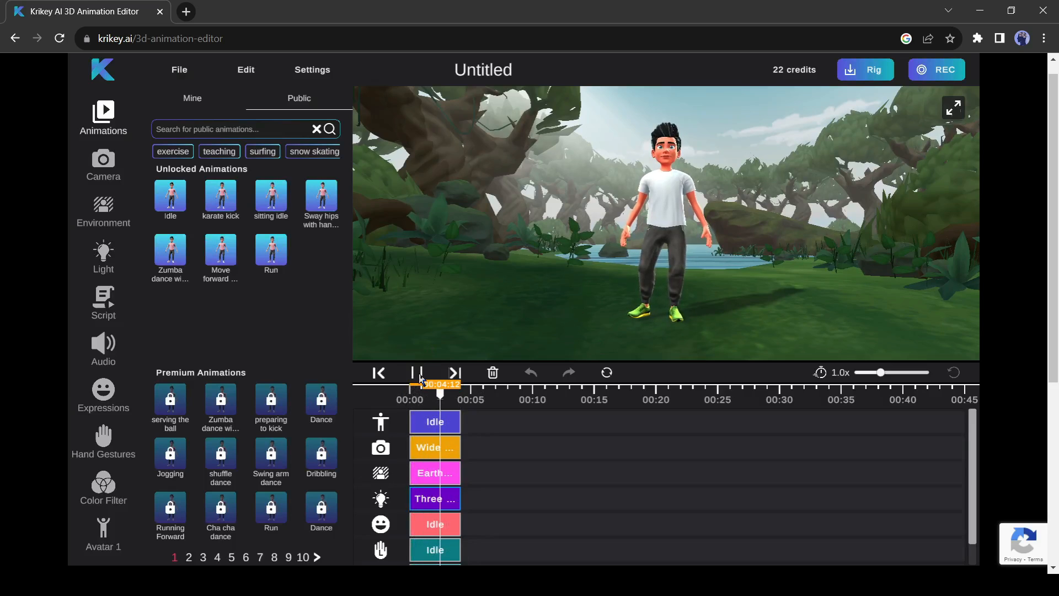
click(416, 372)
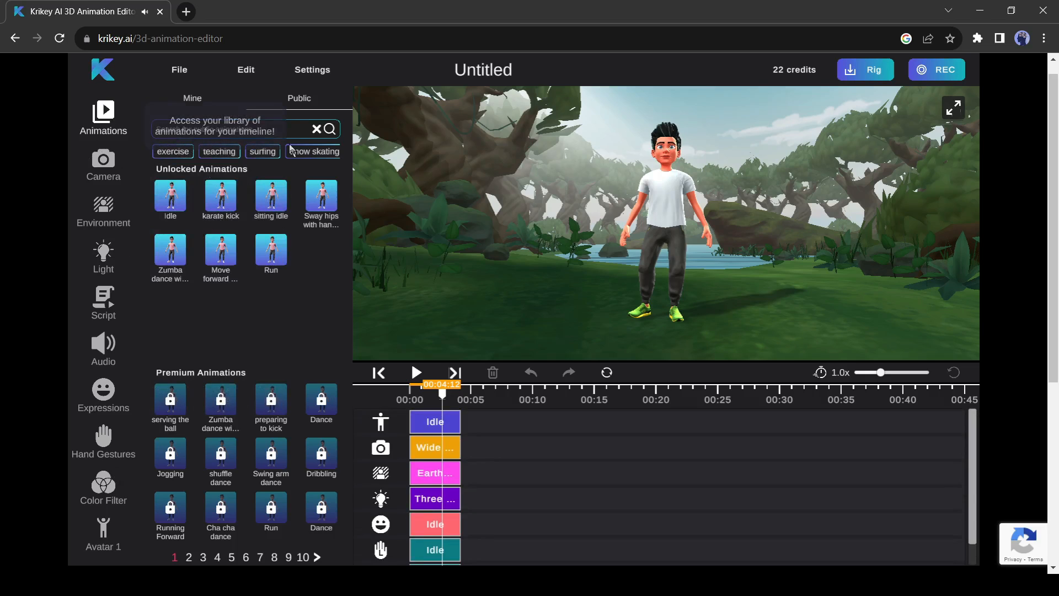
click(298, 98)
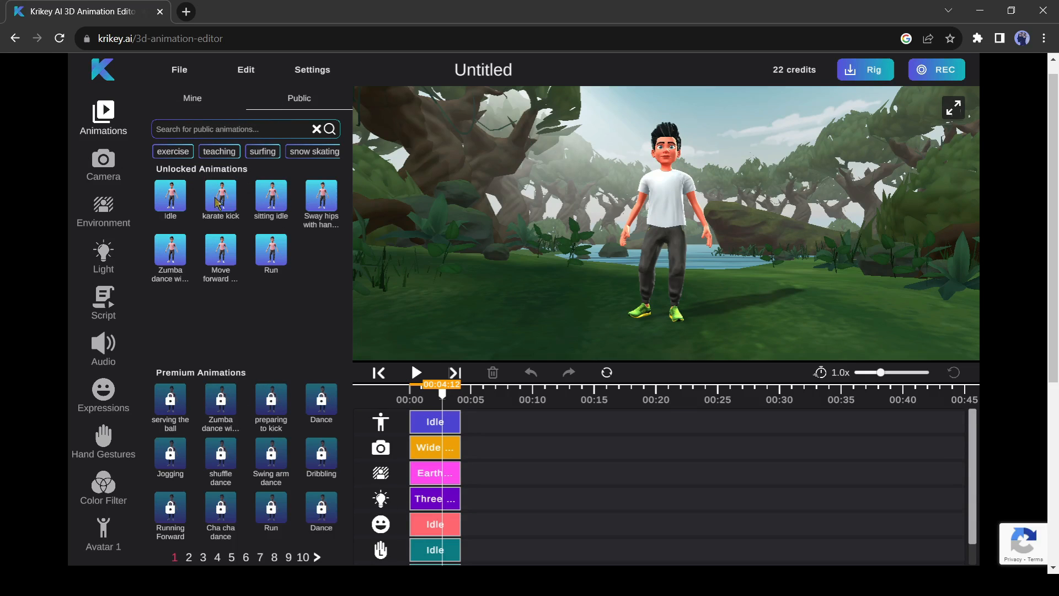
mouse_move(283, 275)
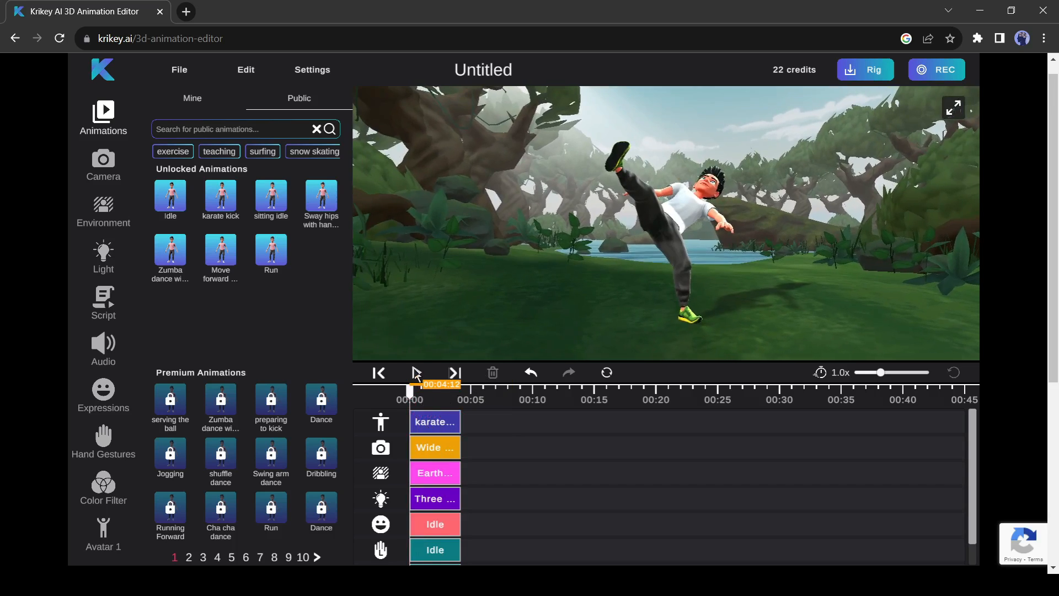
click(415, 372)
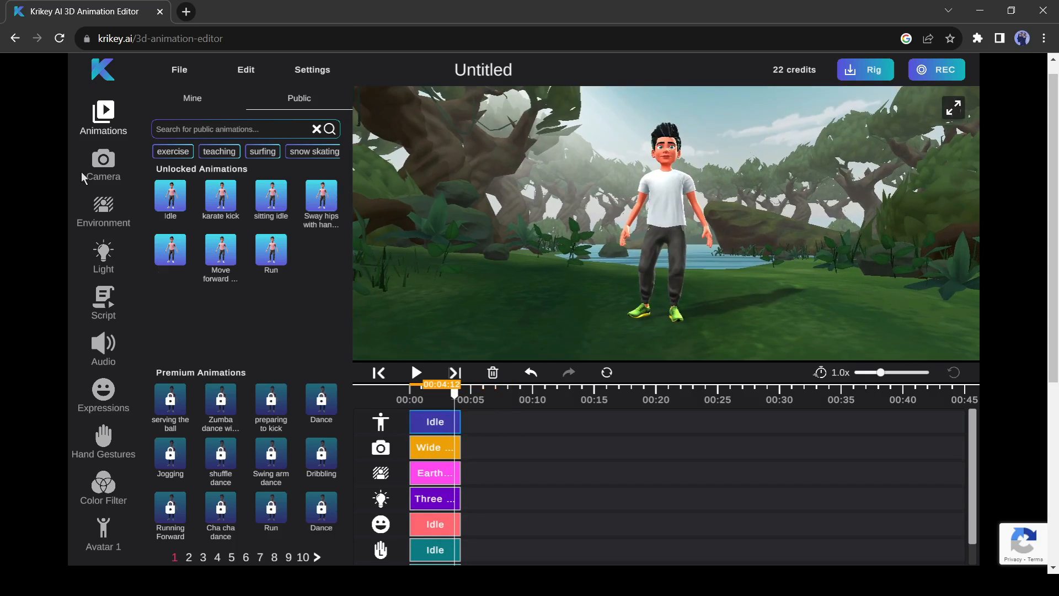
Step: Use a Wide Shot camera and nudge the avatar sideways with the offset slider
click(102, 165)
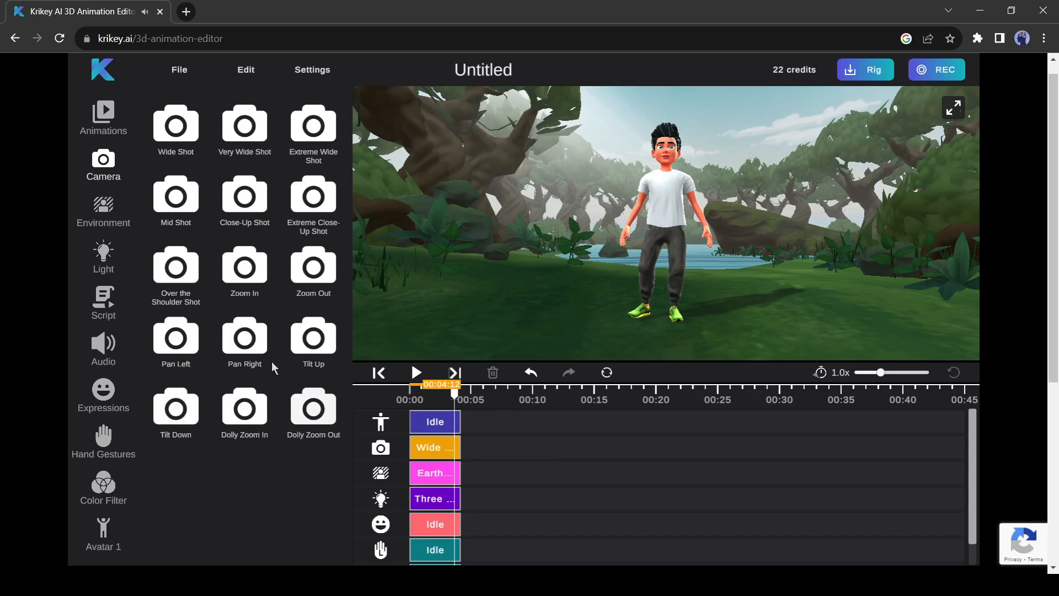
mouse_move(213, 151)
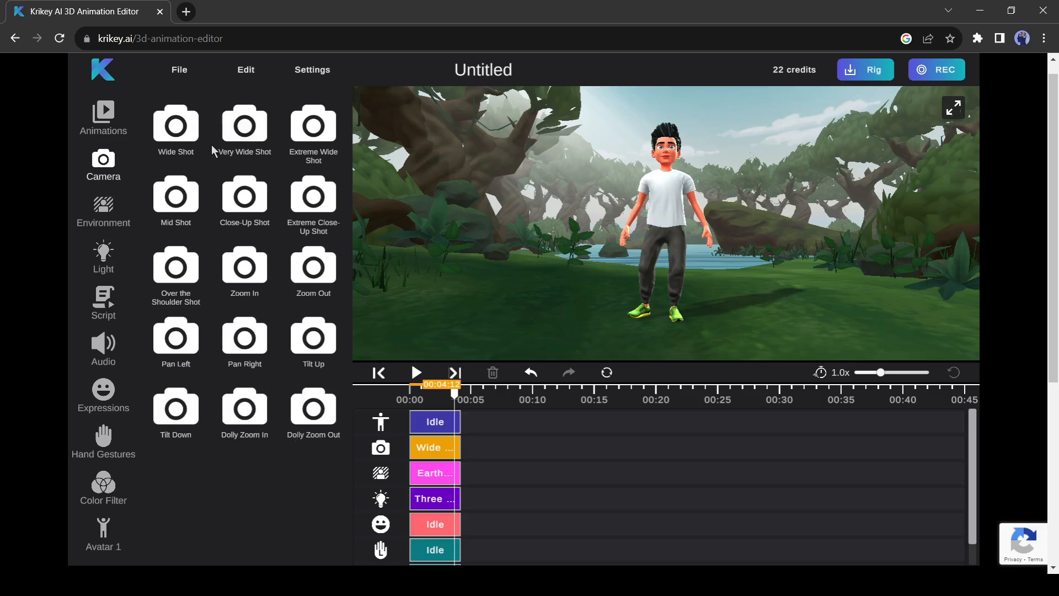
click(433, 446)
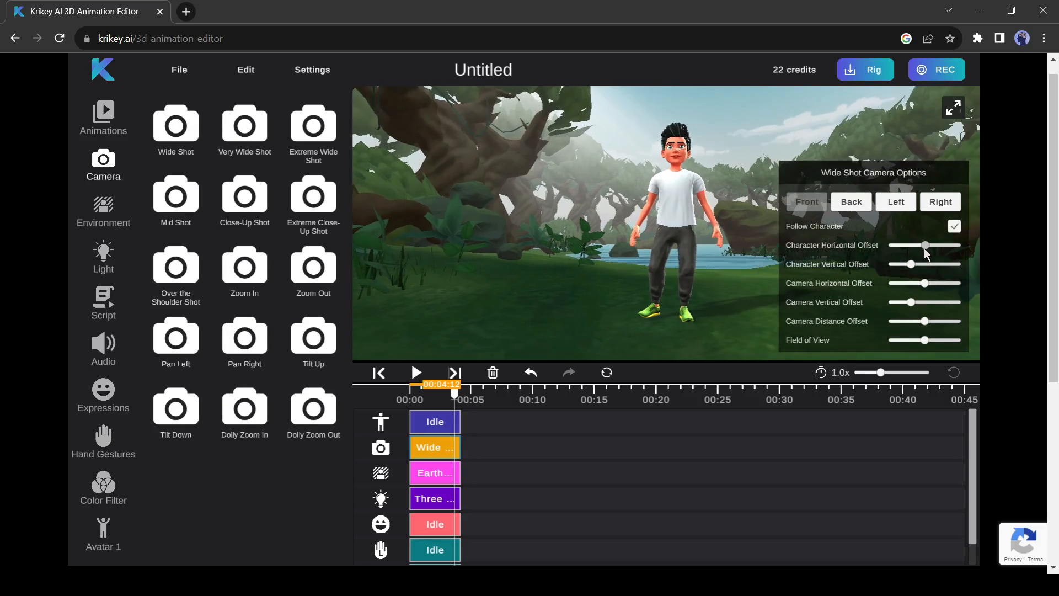
drag(924, 283, 922, 283)
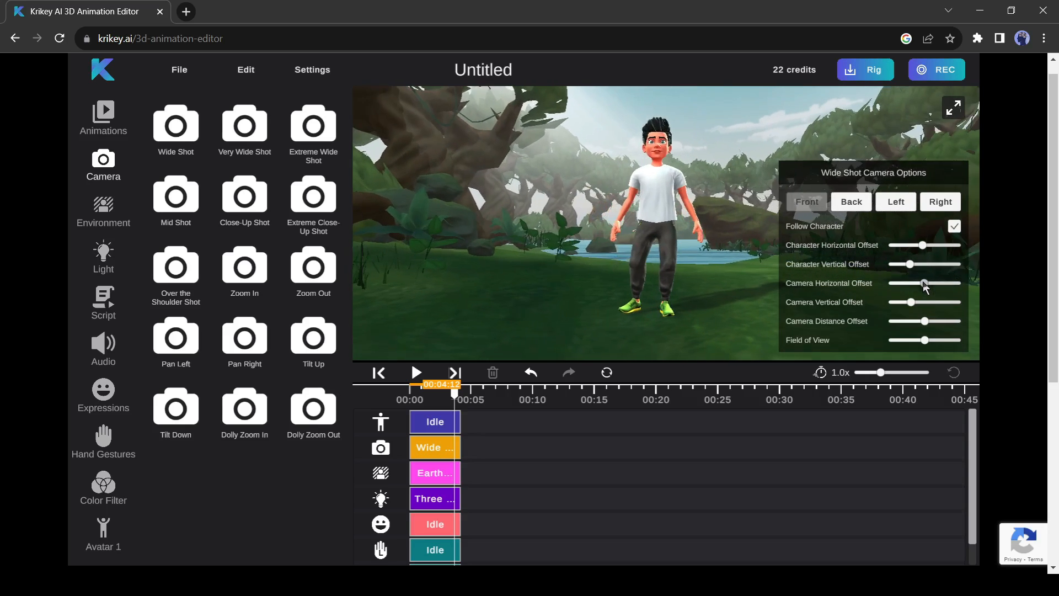
Step: Switch the environment from jungle to the Valentine scene with red hearts
click(103, 210)
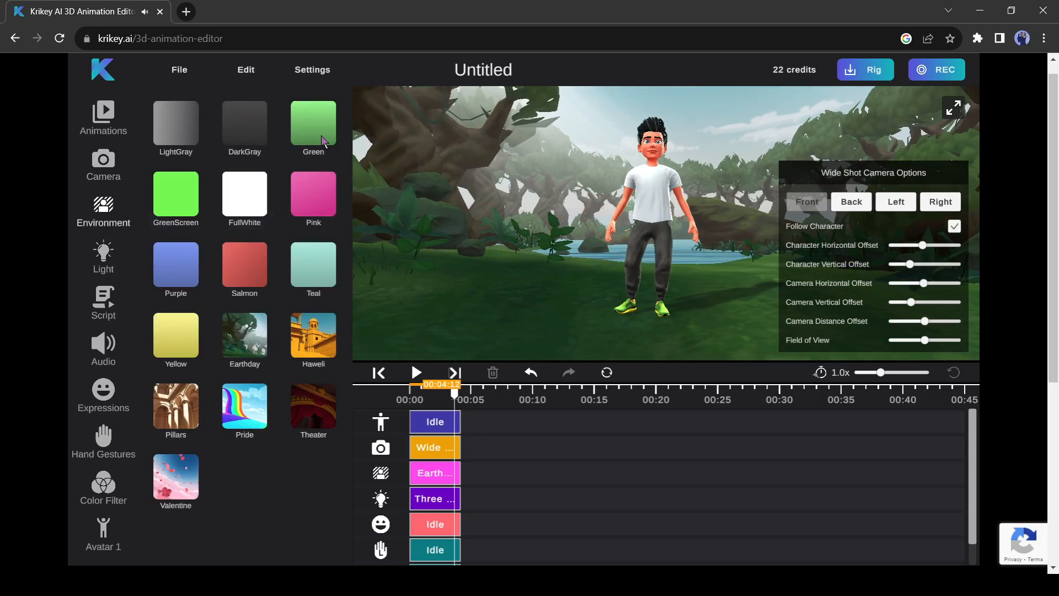
click(313, 124)
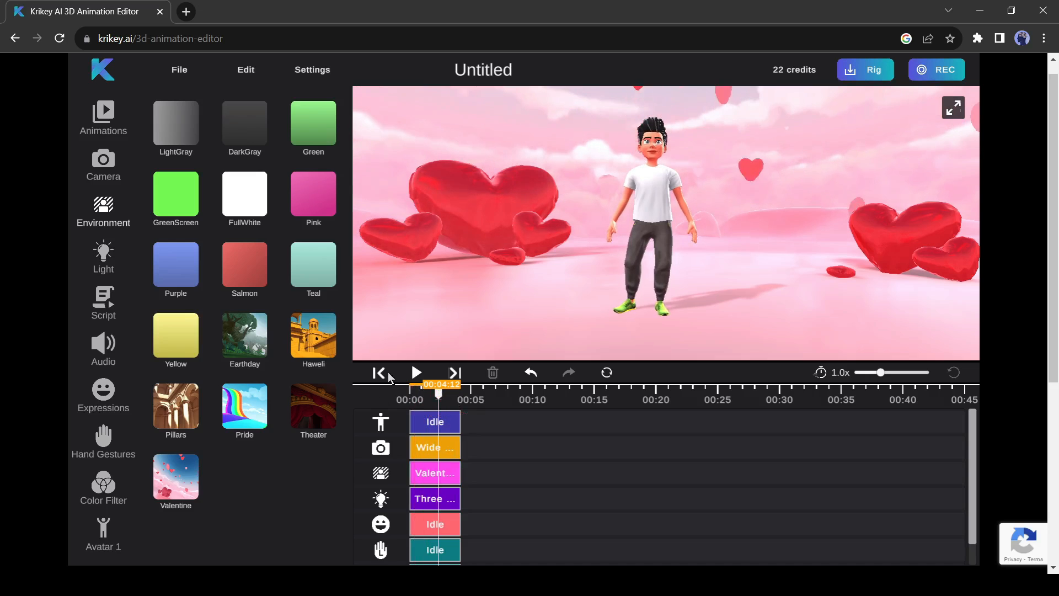
click(102, 257)
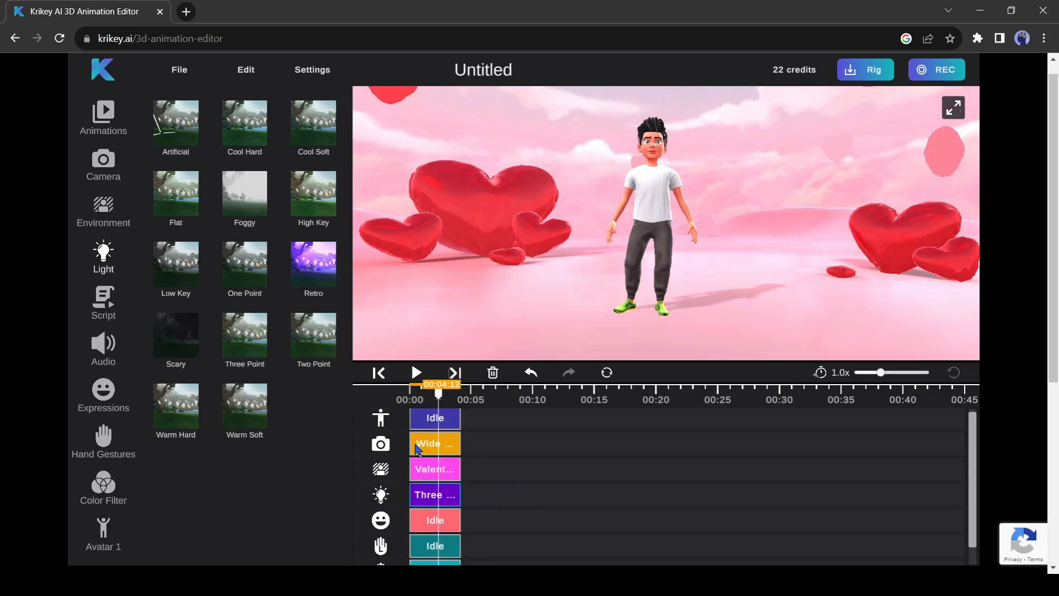
Step: Generate a script titled 'Test' about 'Like the video and Subscribe the channel', then start audio conversion
click(103, 302)
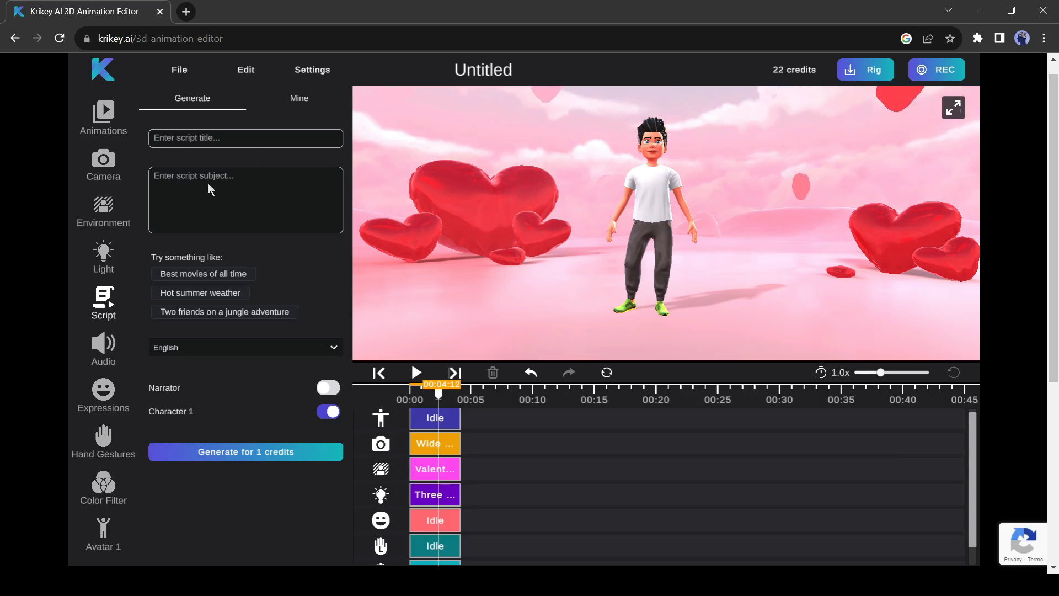
text(Test)
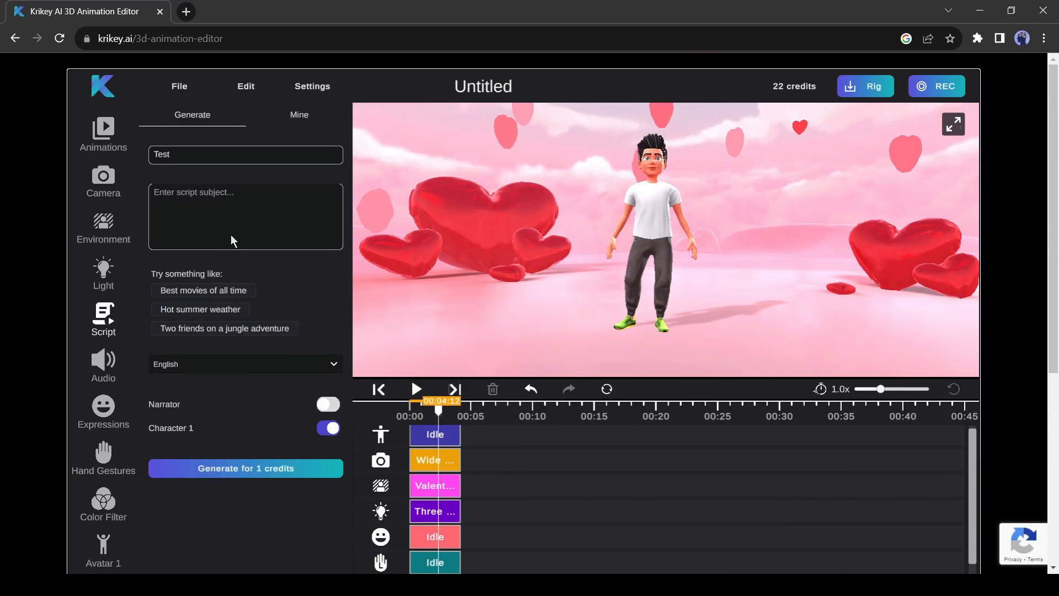
text(Like the video and Subscribe the channel)
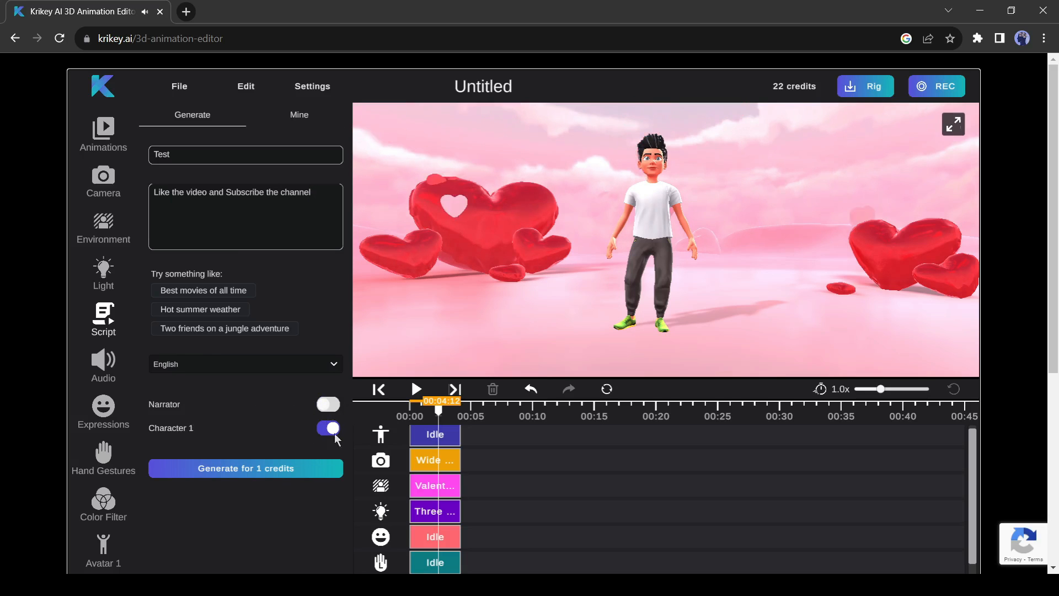
click(245, 468)
text(Hello)
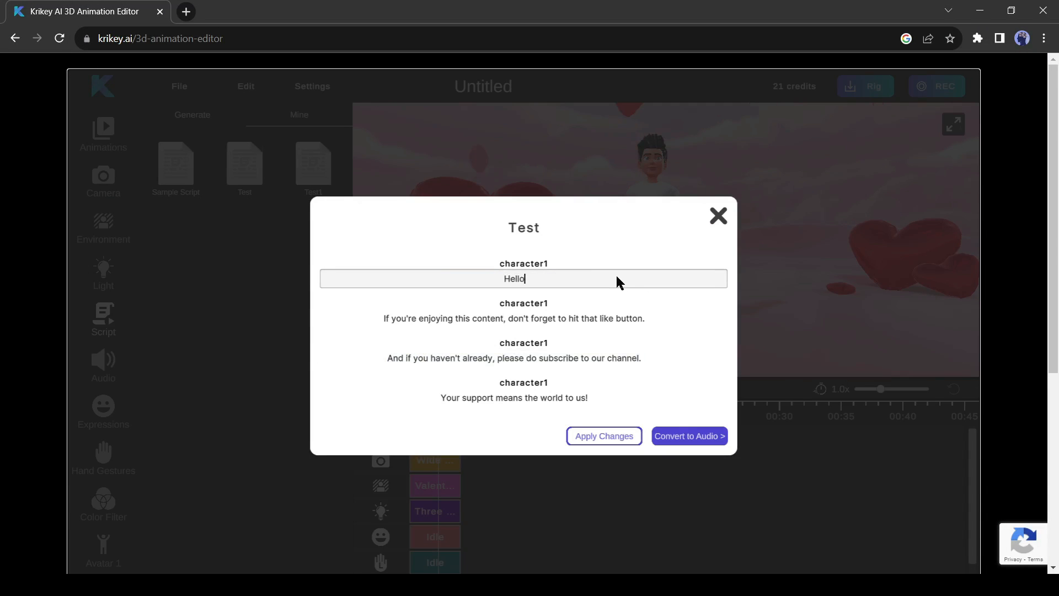
click(688, 435)
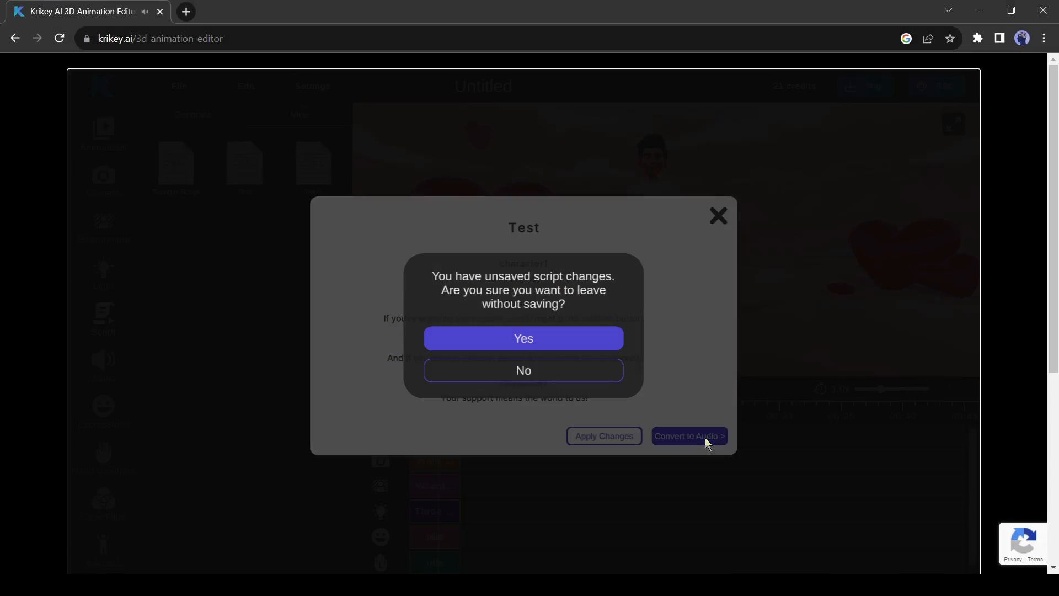
click(523, 337)
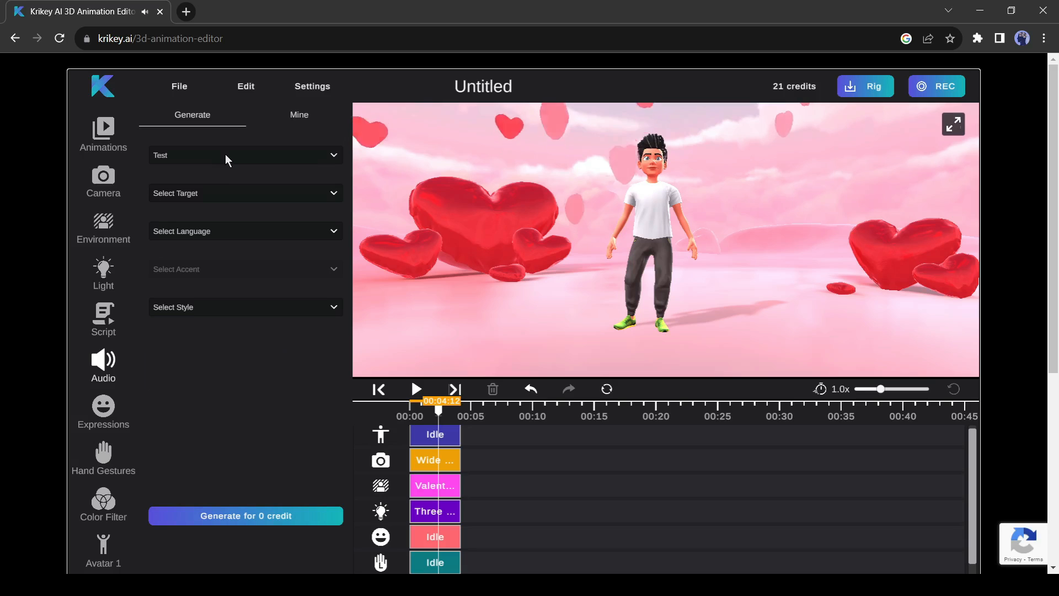
Step: Generate English female-voice audio for character1's Test script and add it to the timeline
click(244, 193)
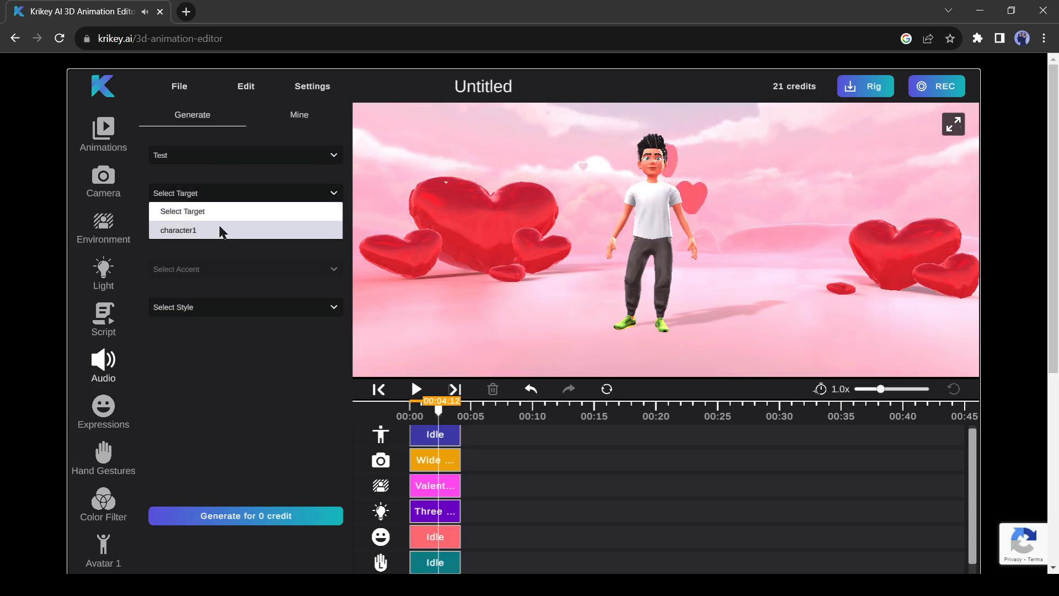
click(178, 230)
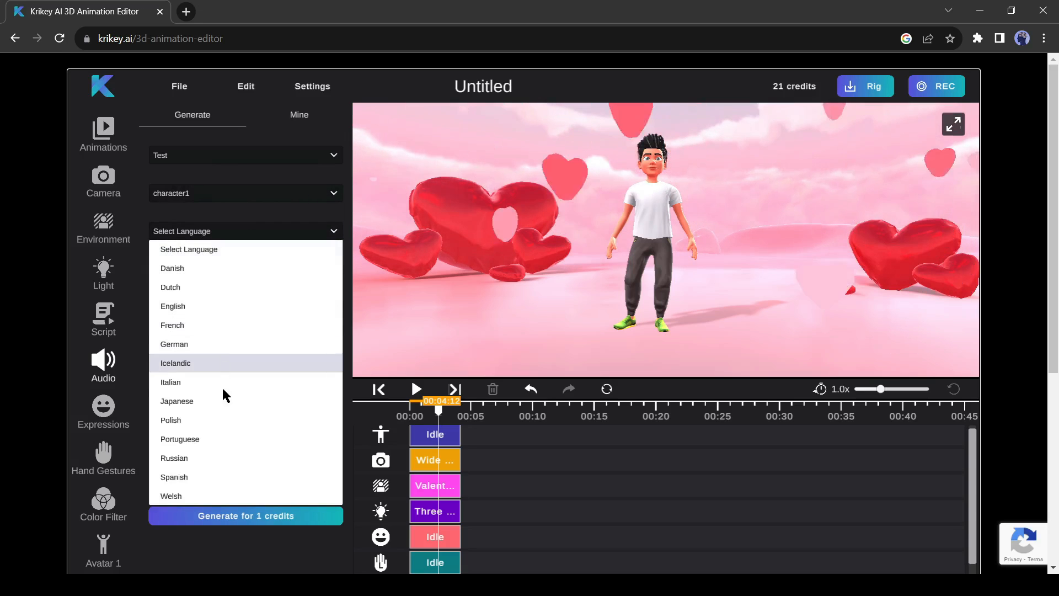
click(172, 306)
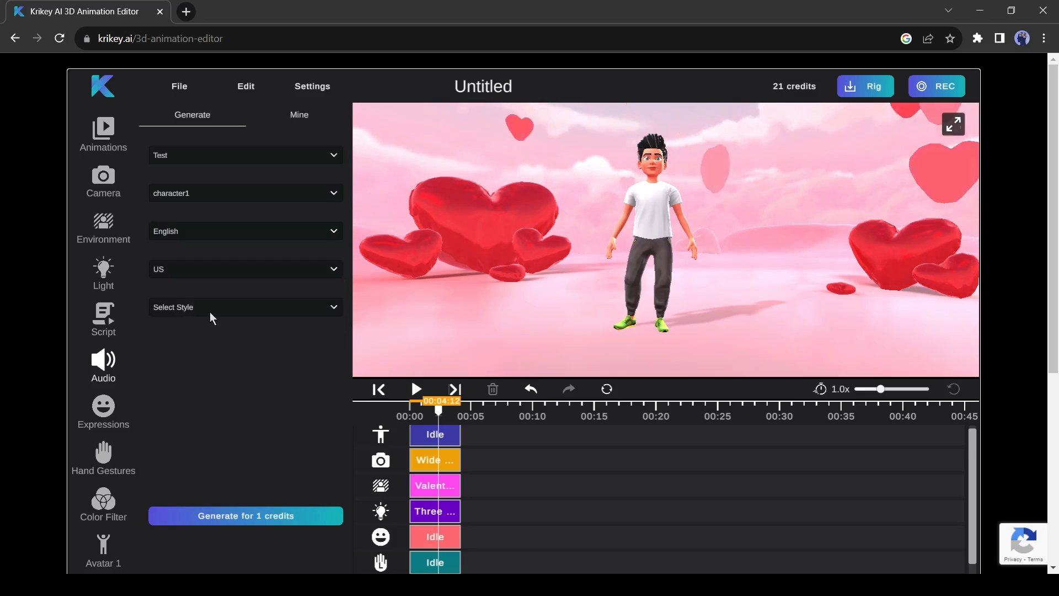
click(245, 307)
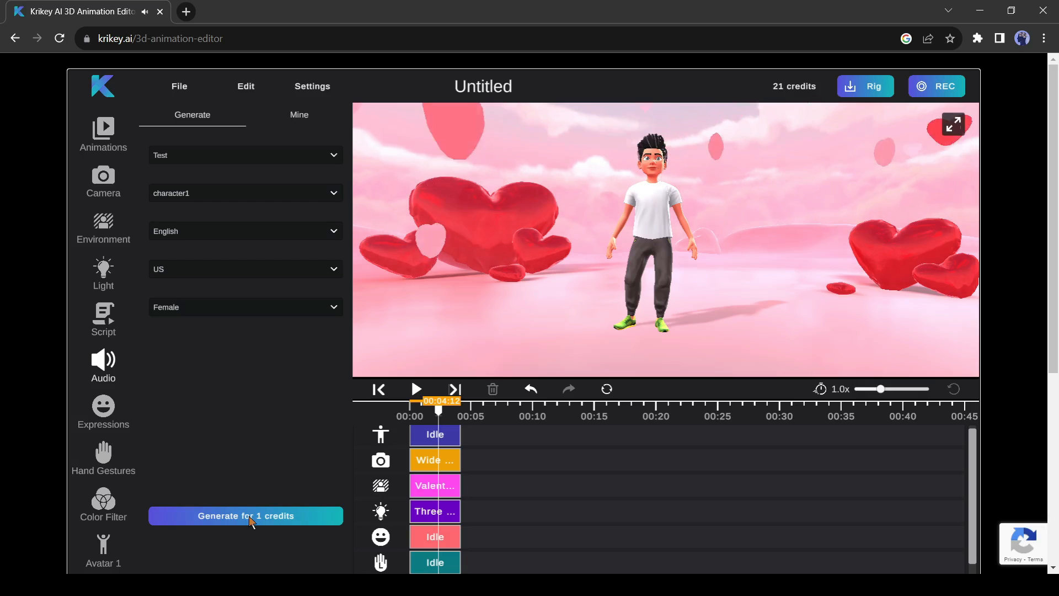
click(244, 515)
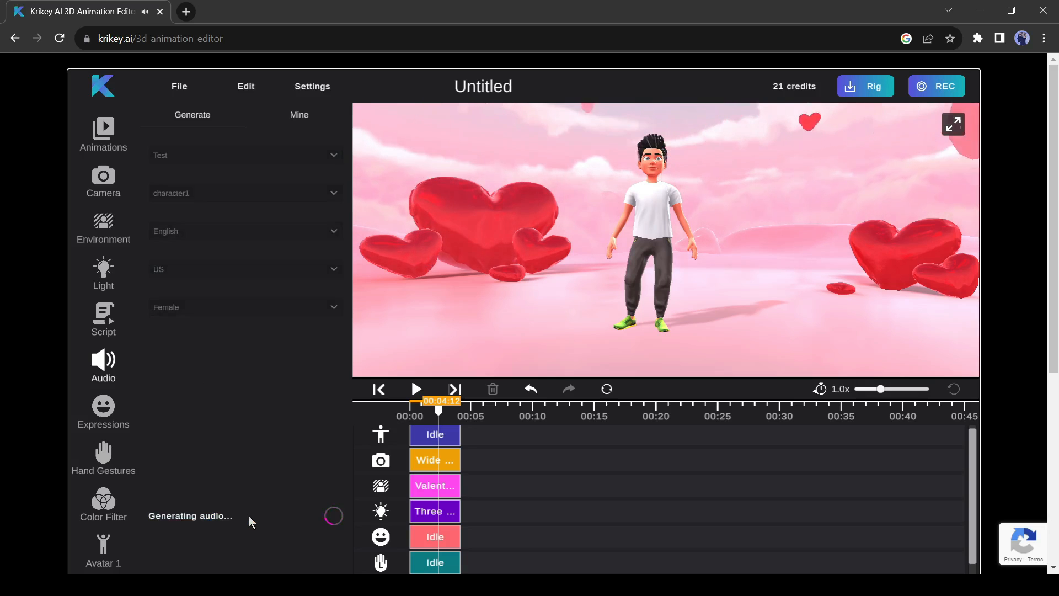
scroll(down, 3)
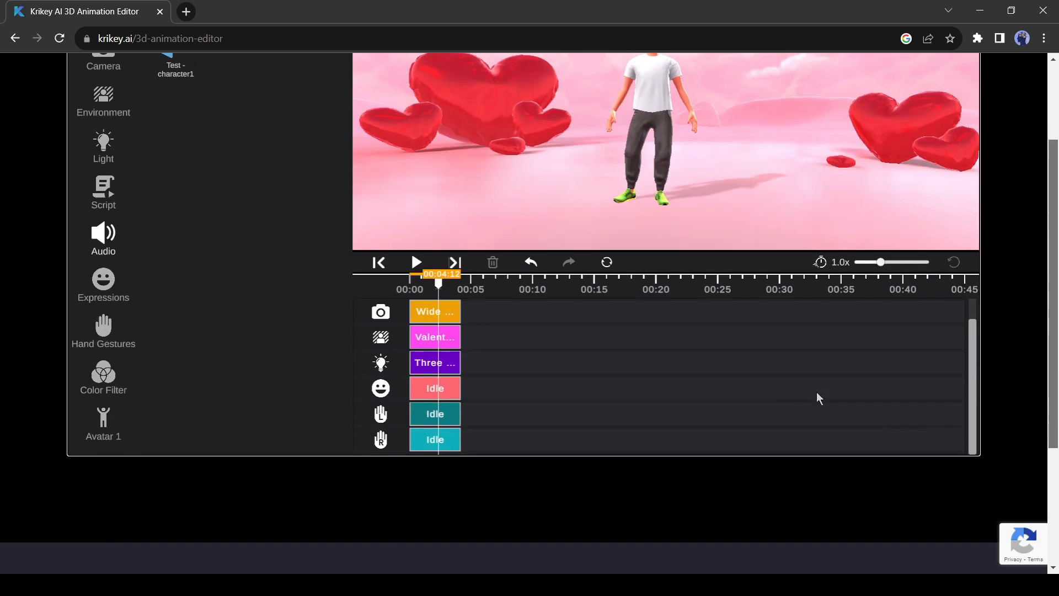
scroll(down, 3)
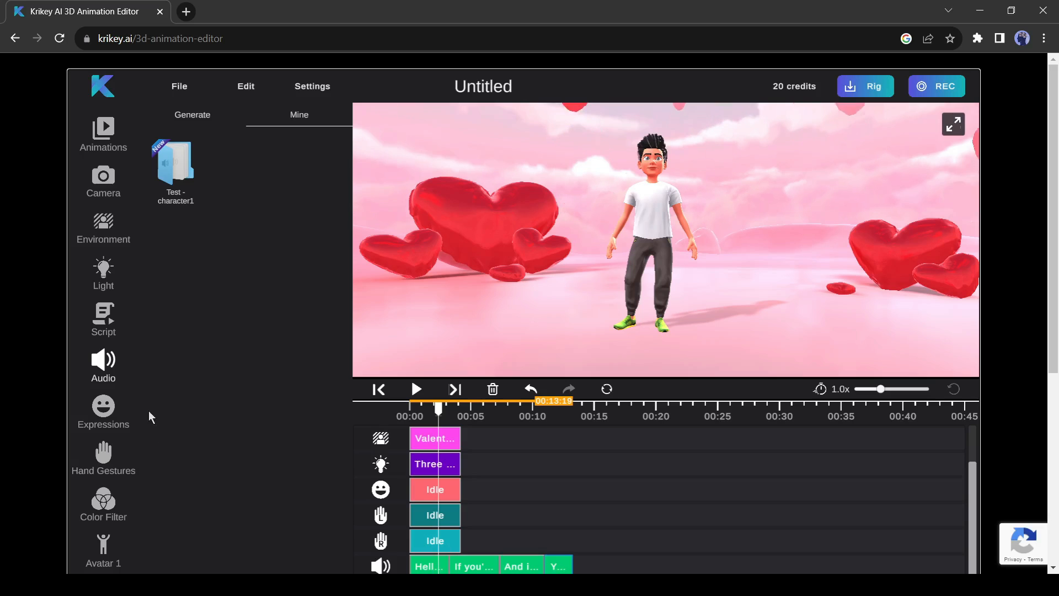
Step: Add the Awe expression, then the Live & Prosper and BangBang hand gestures
click(103, 410)
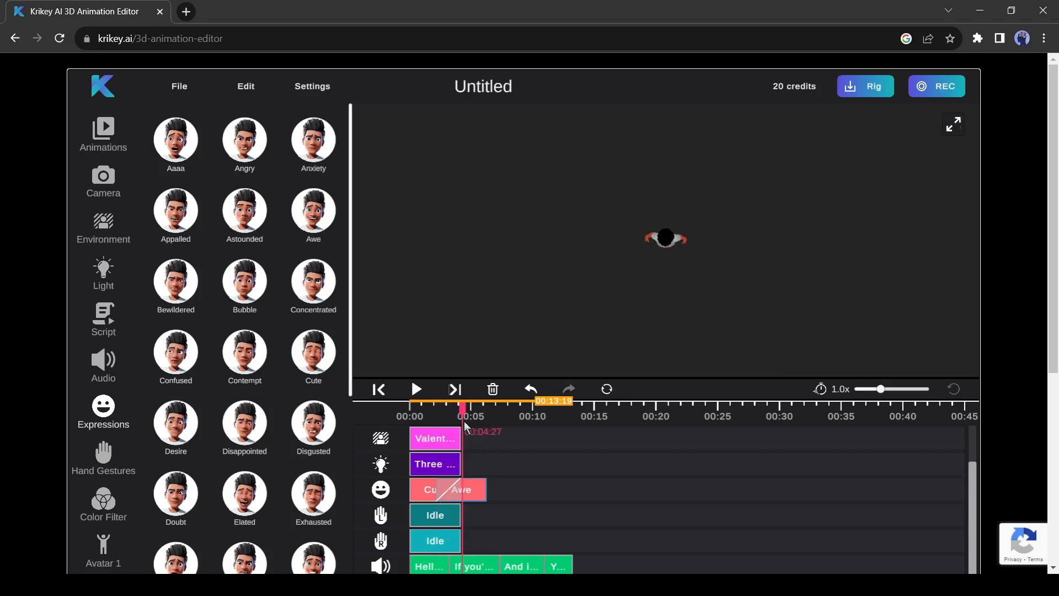
click(102, 458)
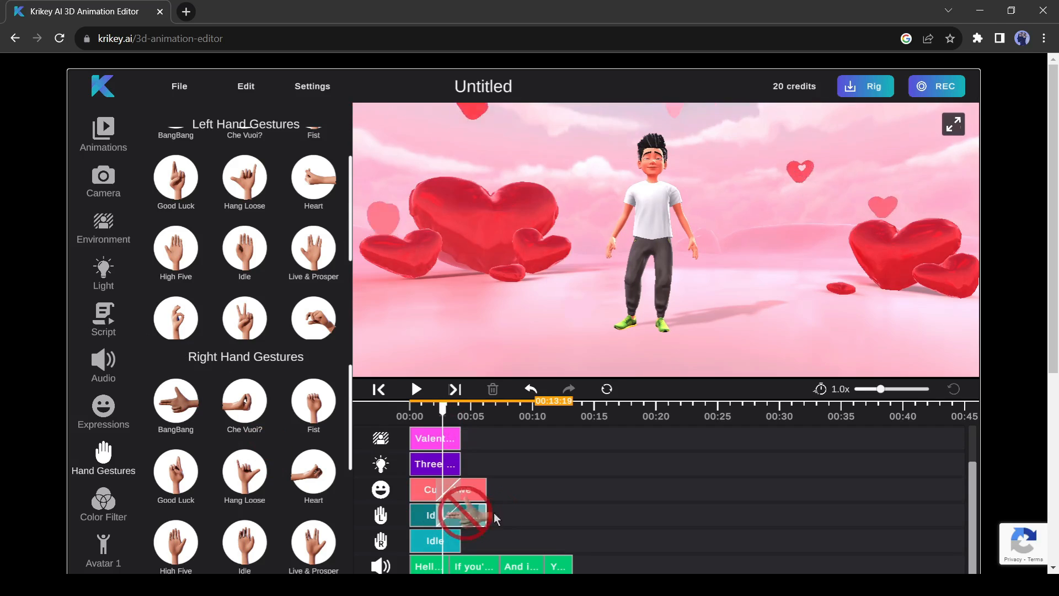
click(102, 503)
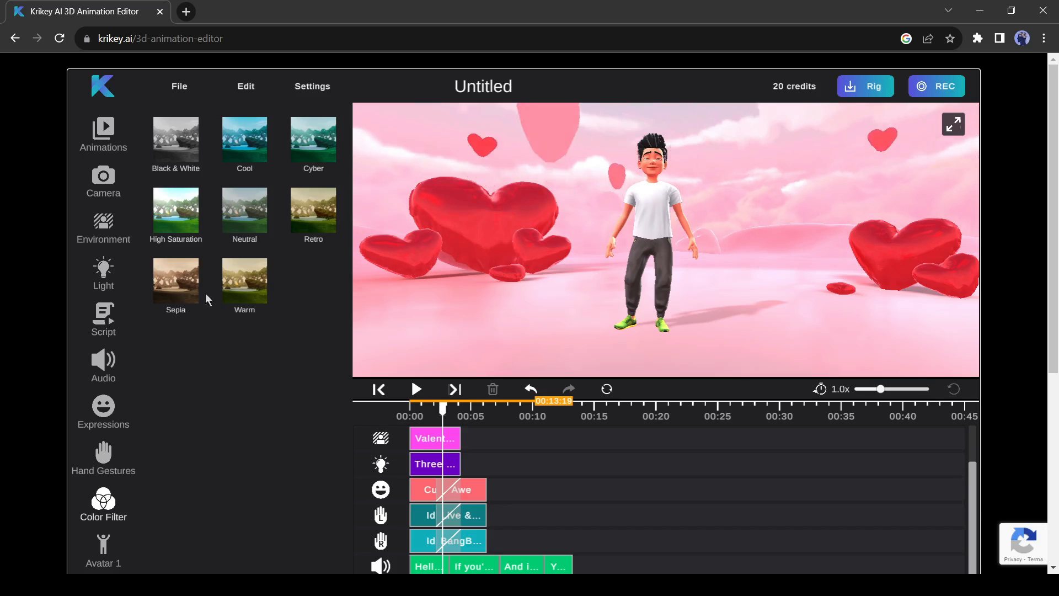
Step: Try Anime Female, then swap in the Ready Player Me 1 avatar and preview playback
click(102, 551)
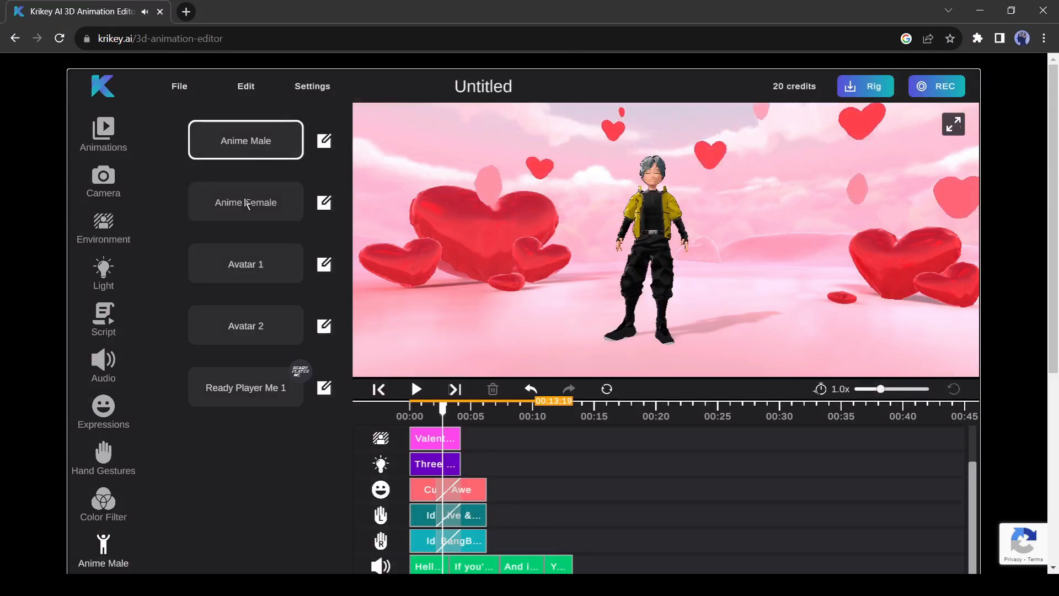
click(245, 202)
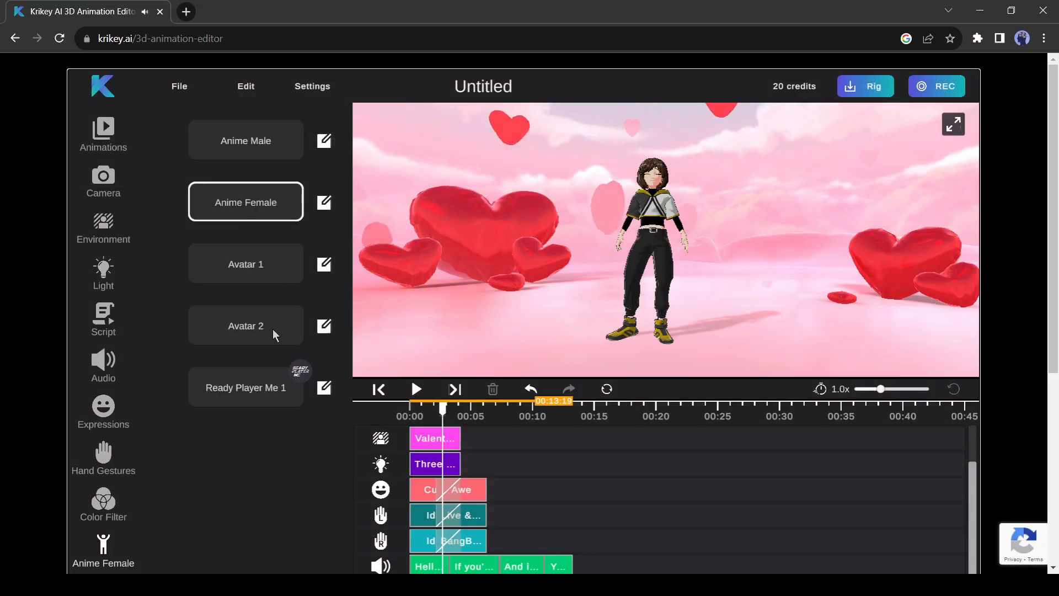
click(245, 325)
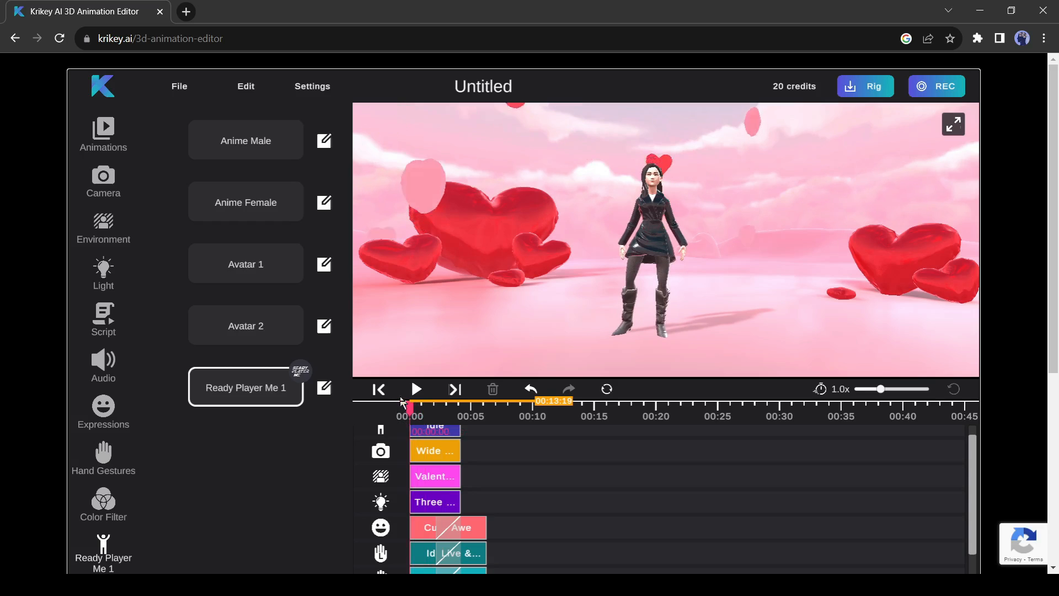
click(416, 389)
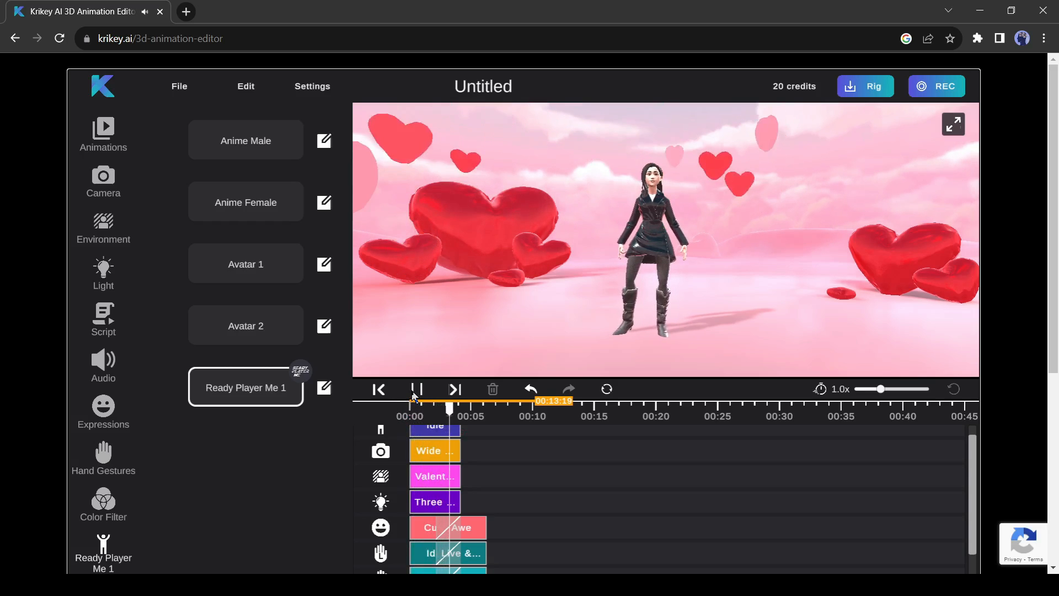
click(415, 388)
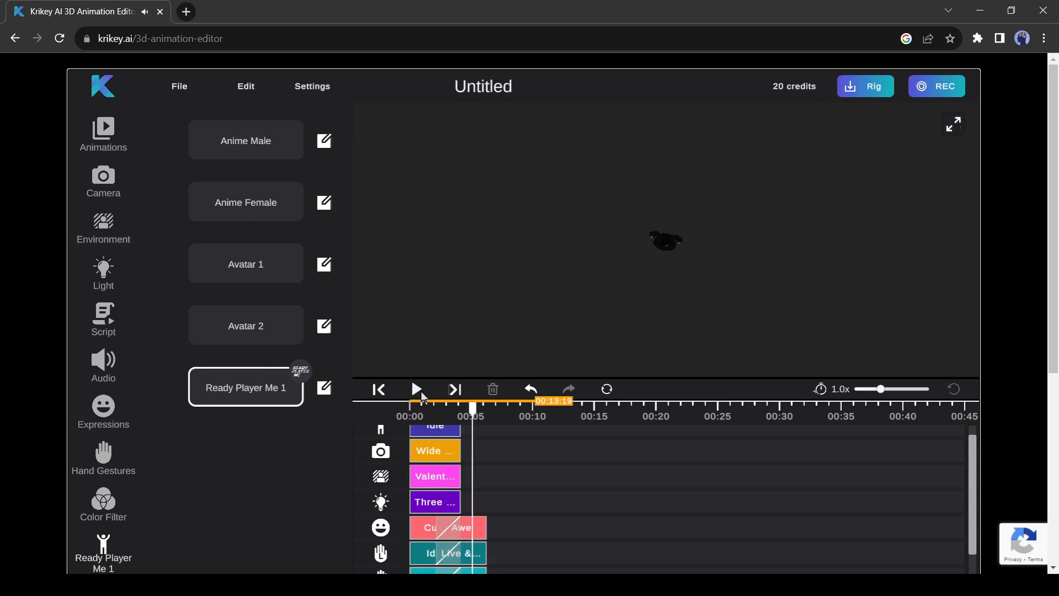
click(434, 450)
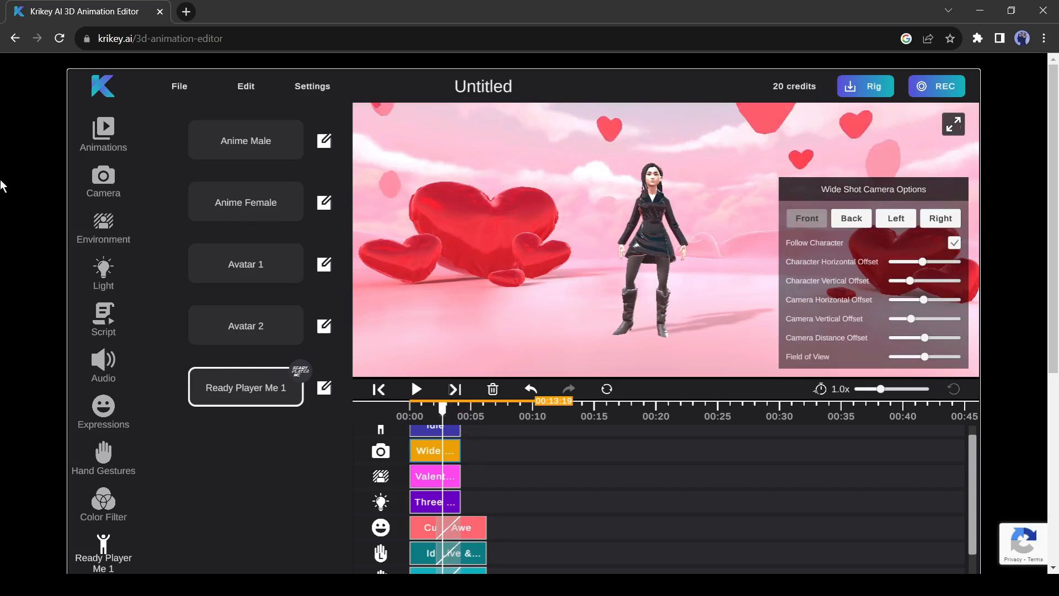
Step: Add Close-Up and Mid Shot camera clips plus Good Luck gestures, stretching tracks to 00:13
click(103, 181)
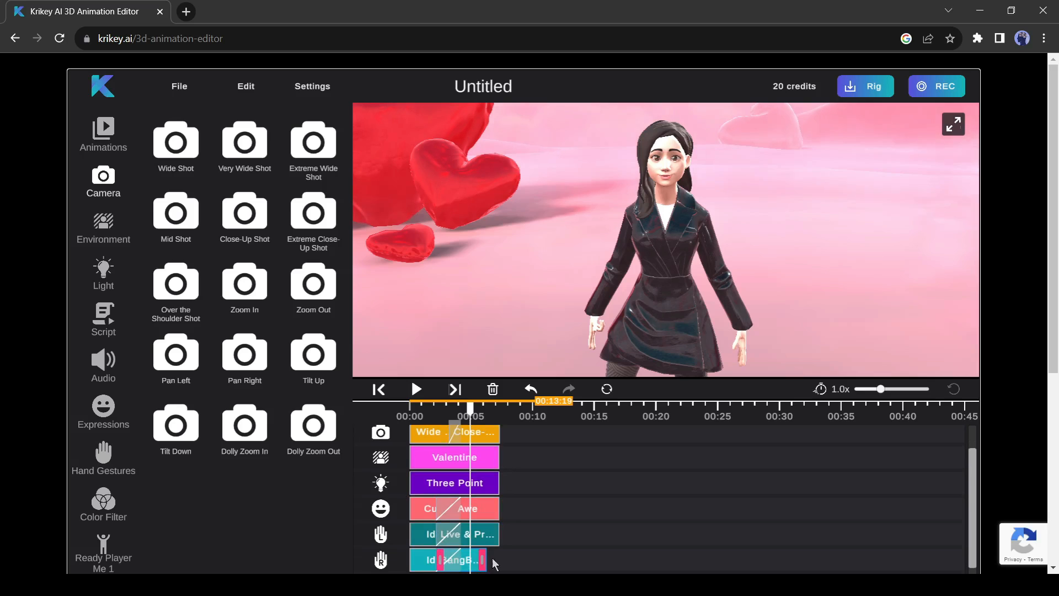
click(103, 457)
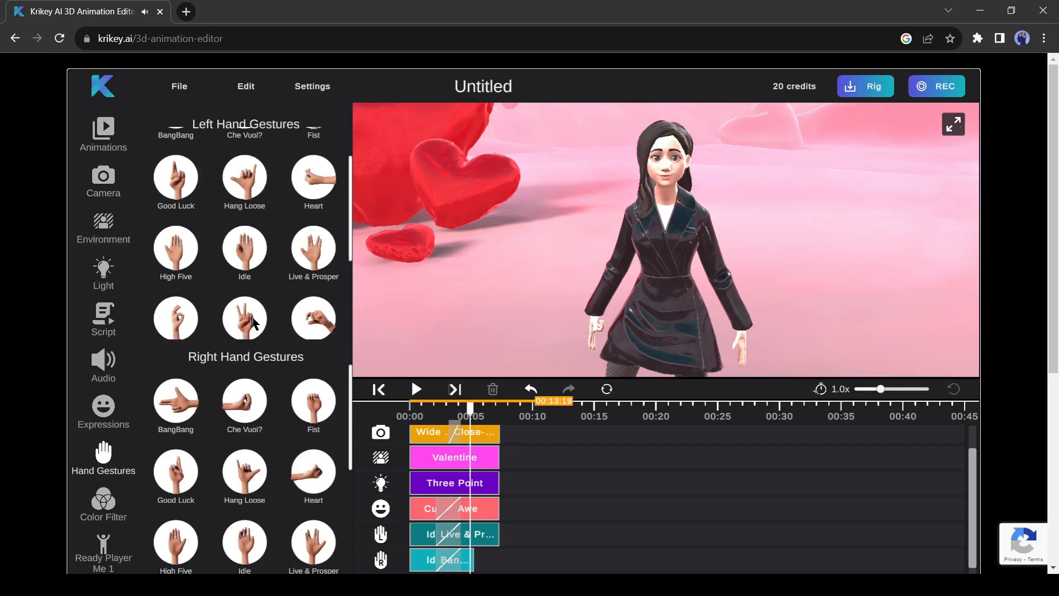
scroll(down, 3)
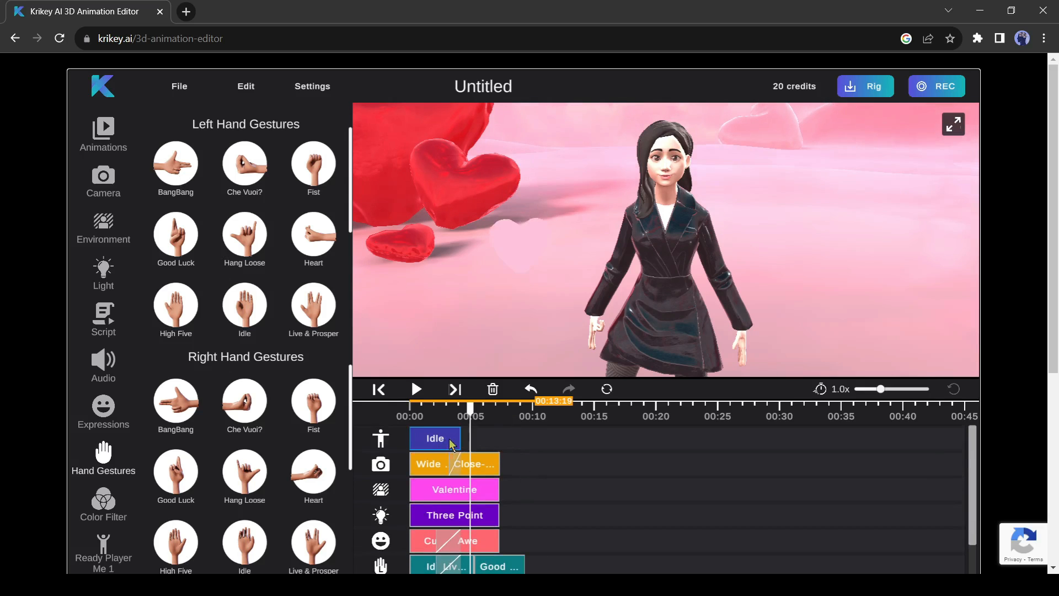
scroll(down, 3)
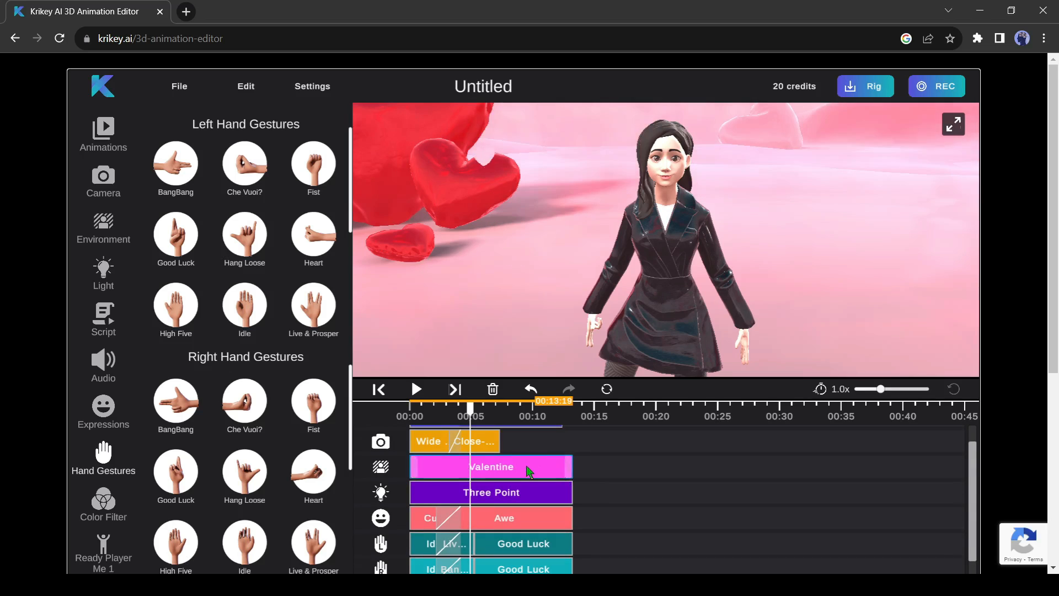
click(103, 181)
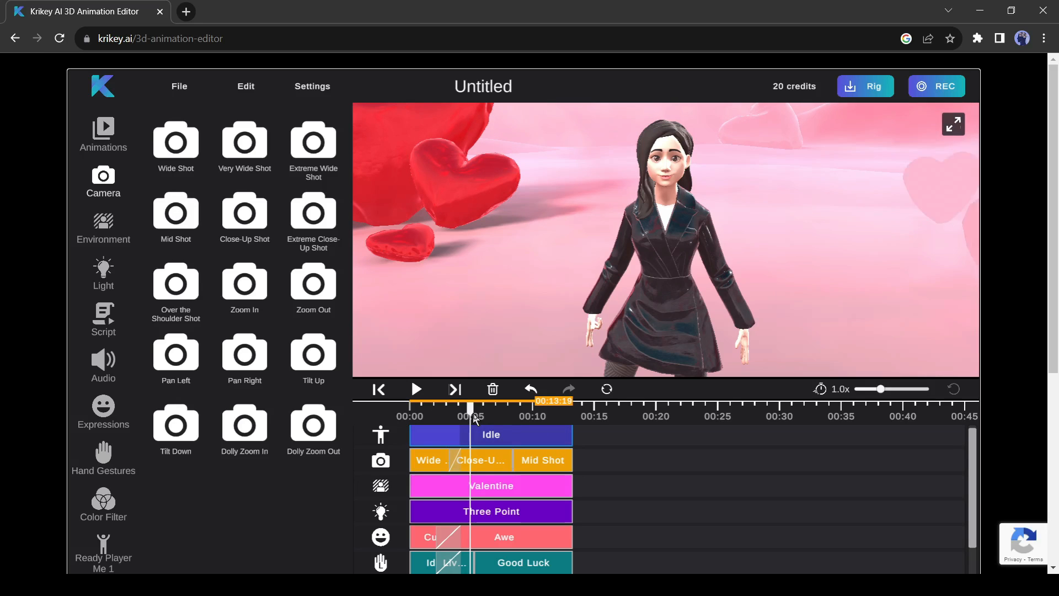
Step: Move the Mid Shot camera farther back using offset and distance sliders, then add Move forward after Idle
click(542, 460)
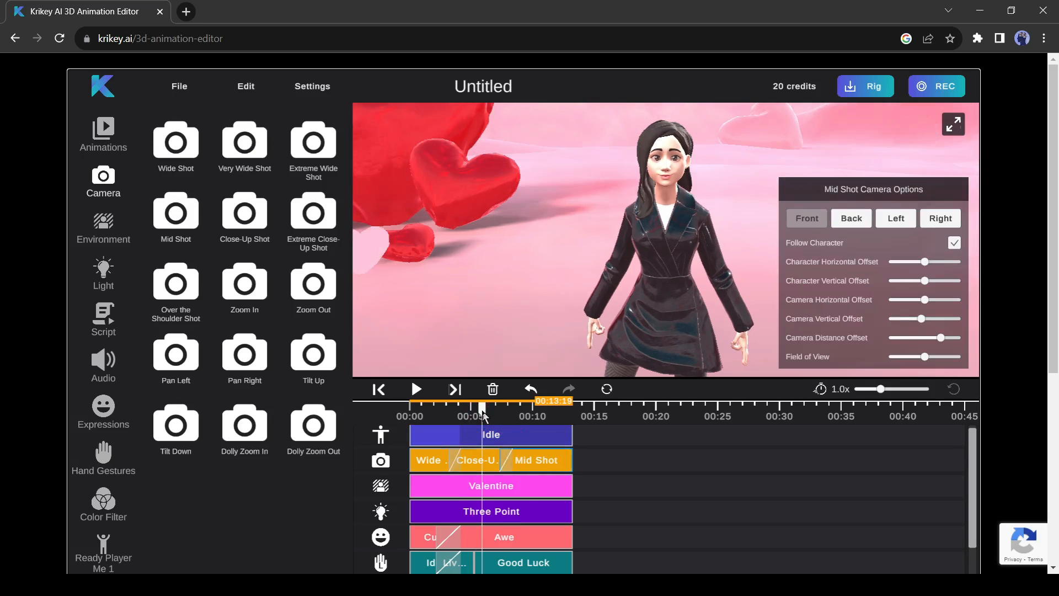
drag(935, 298, 930, 299)
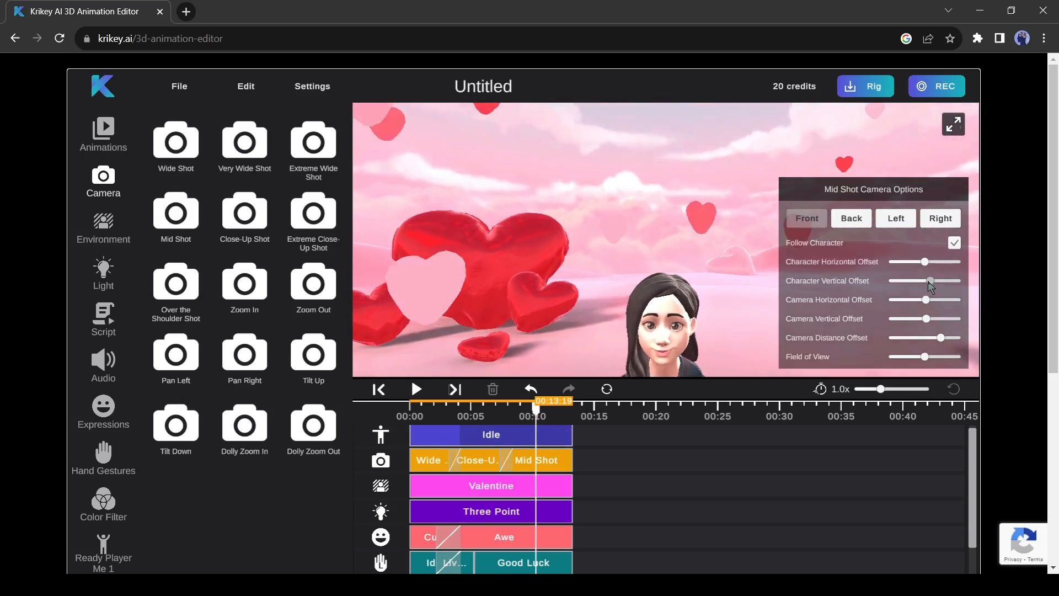
drag(957, 337, 936, 337)
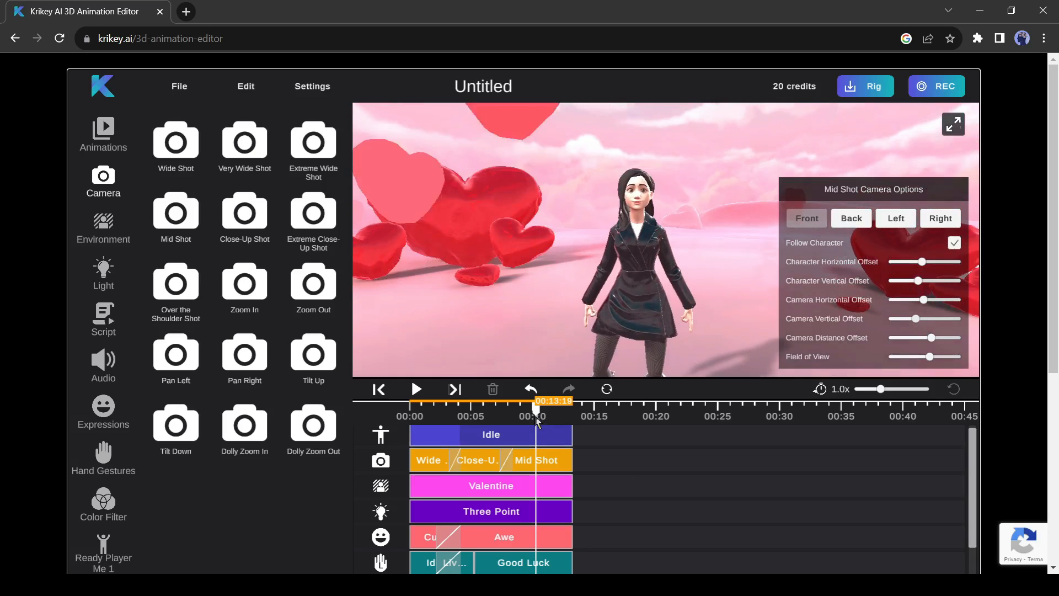
click(416, 388)
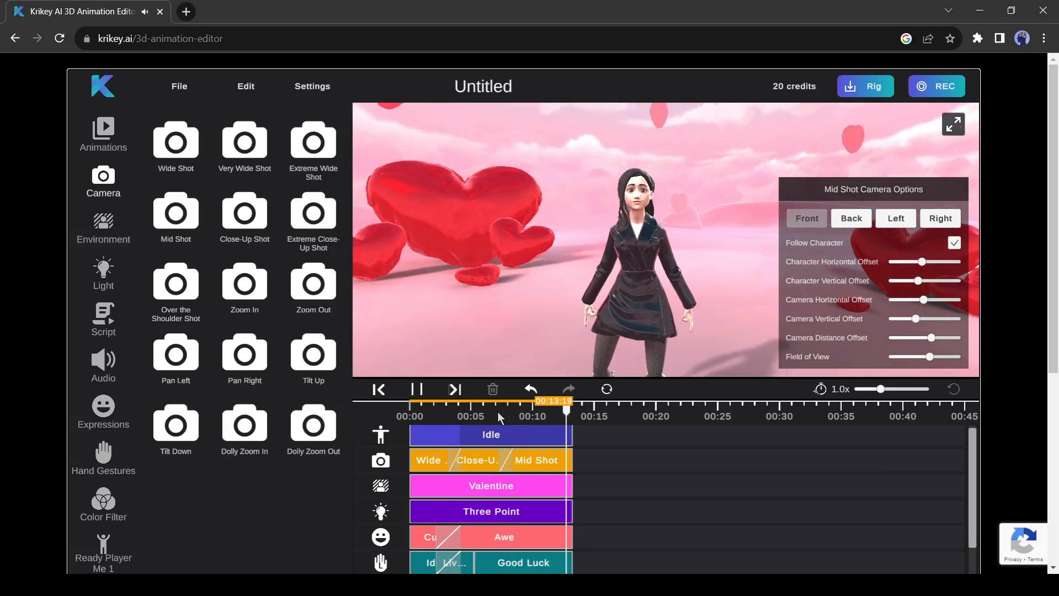
click(103, 133)
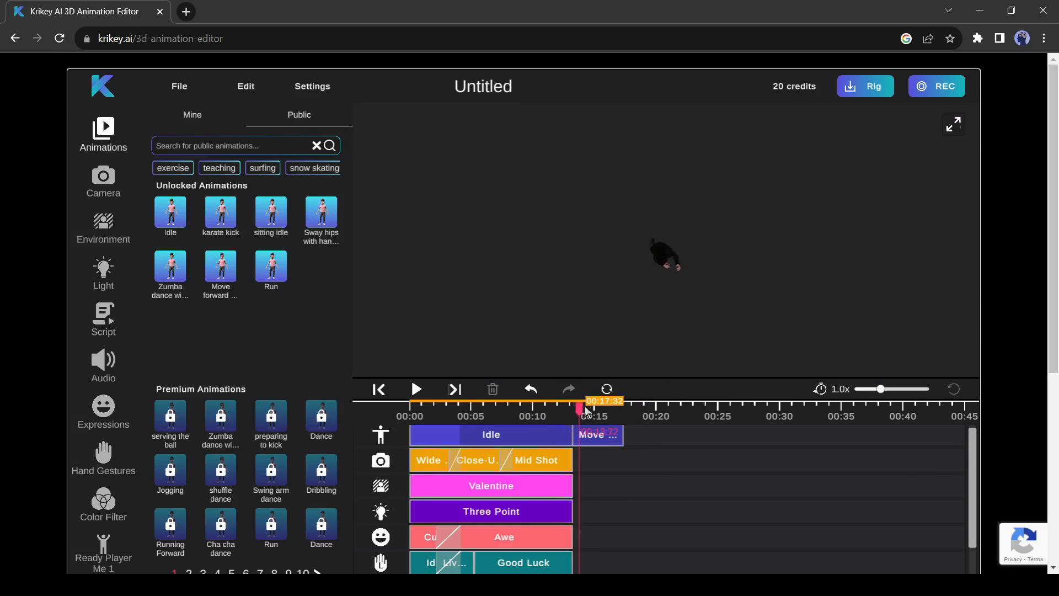
Step: Extend Mid Shot, Valentine and Three Point clips to 00:17, add Happy expression, and preview
click(550, 459)
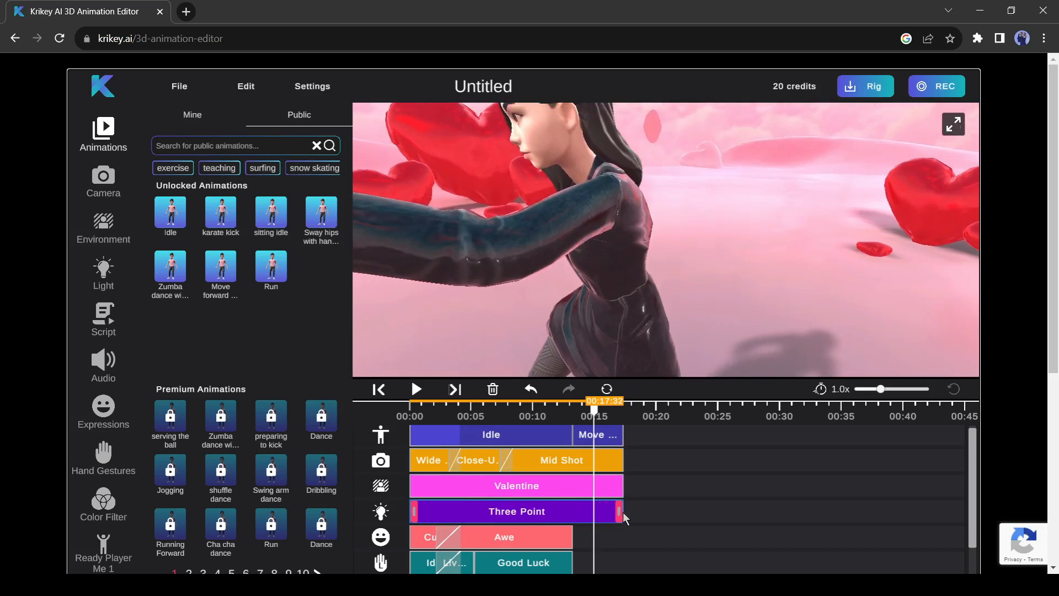
click(103, 408)
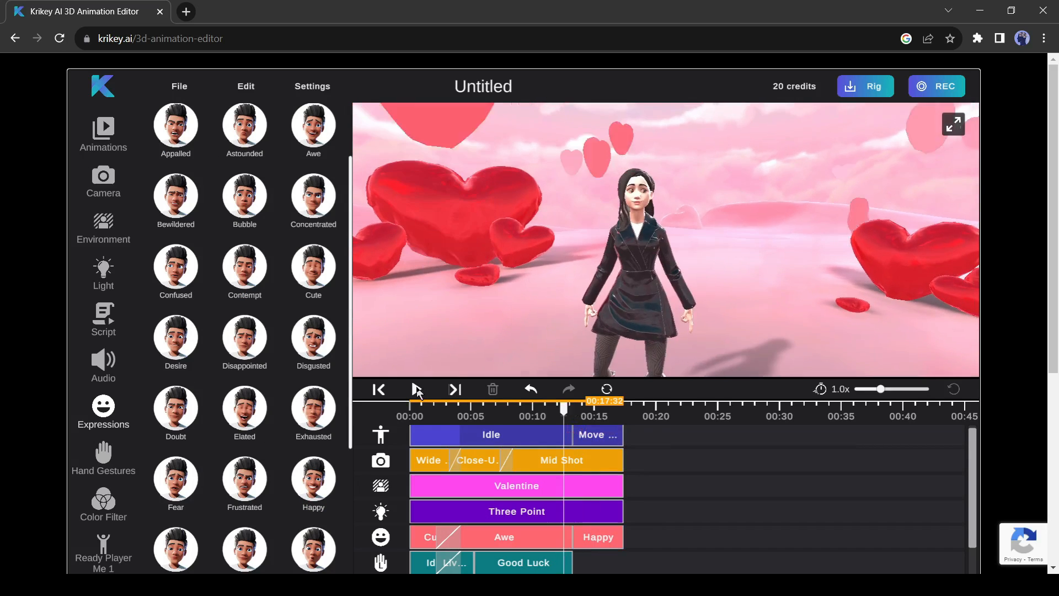
click(417, 389)
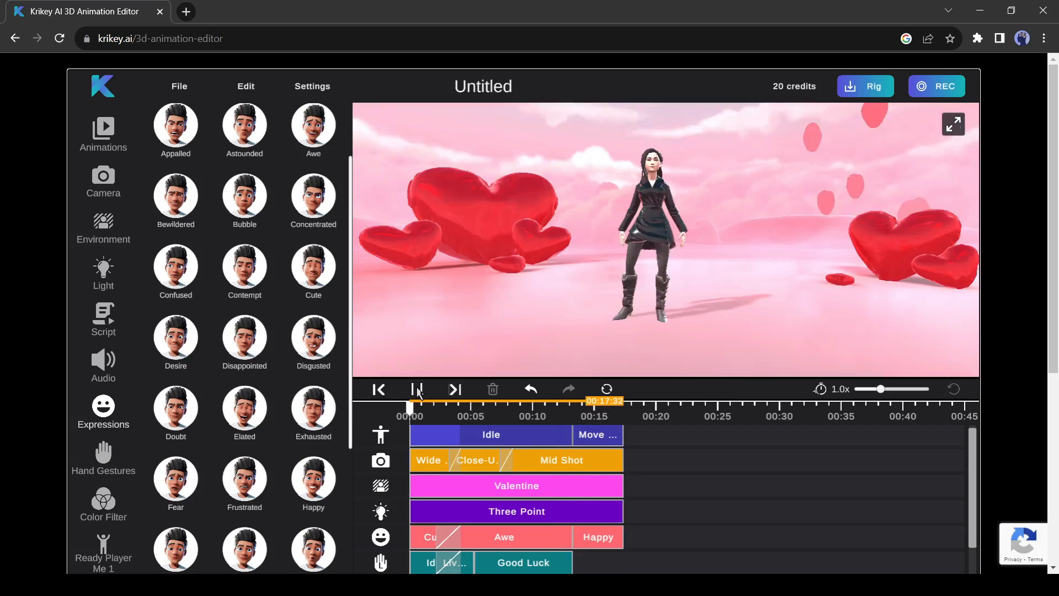
click(417, 389)
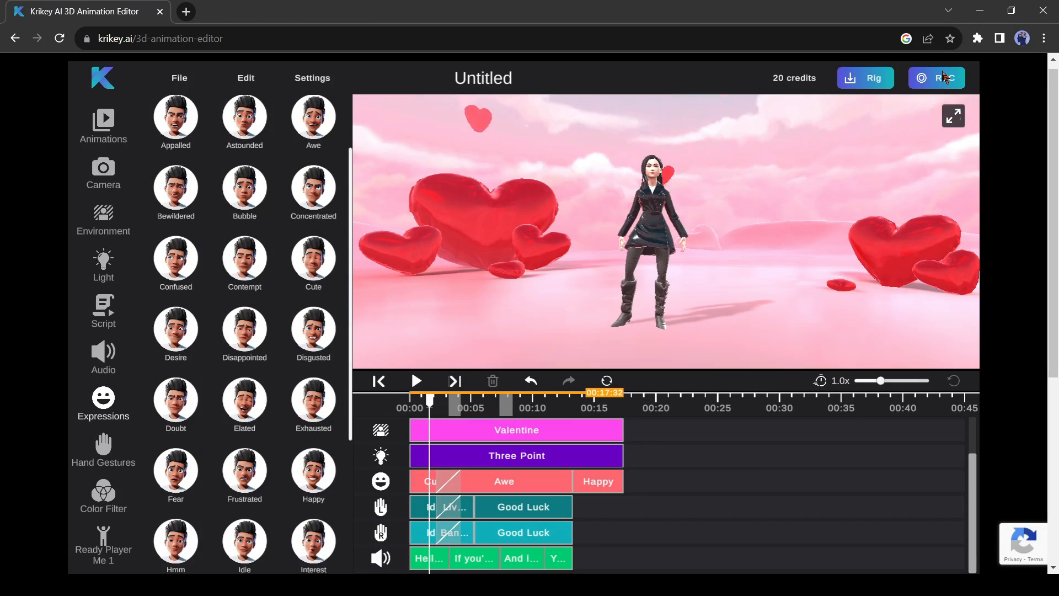
Step: Record the animation with REC and export it via the Video button
click(952, 116)
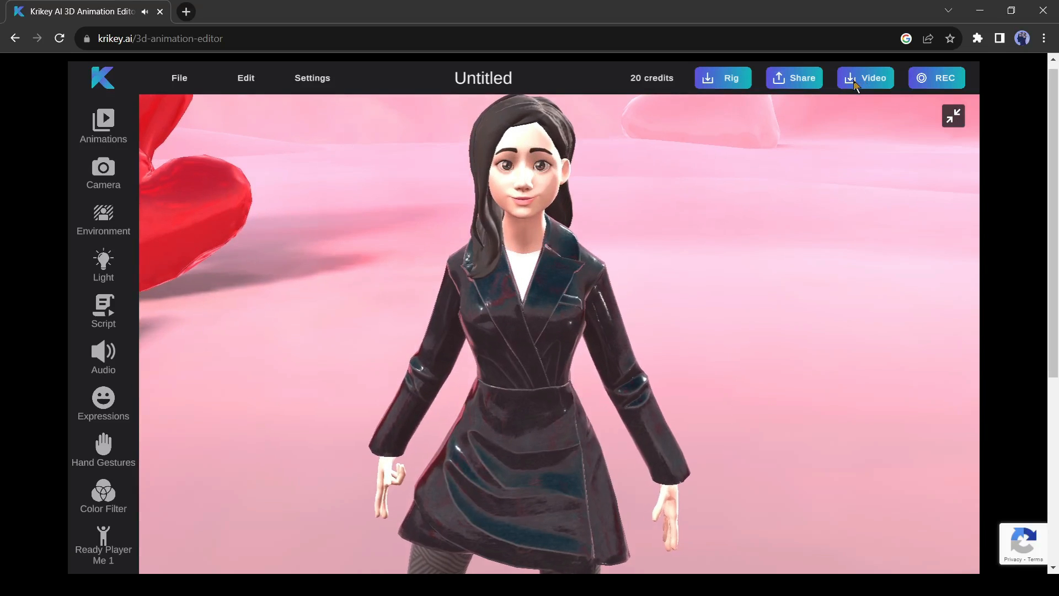
click(873, 78)
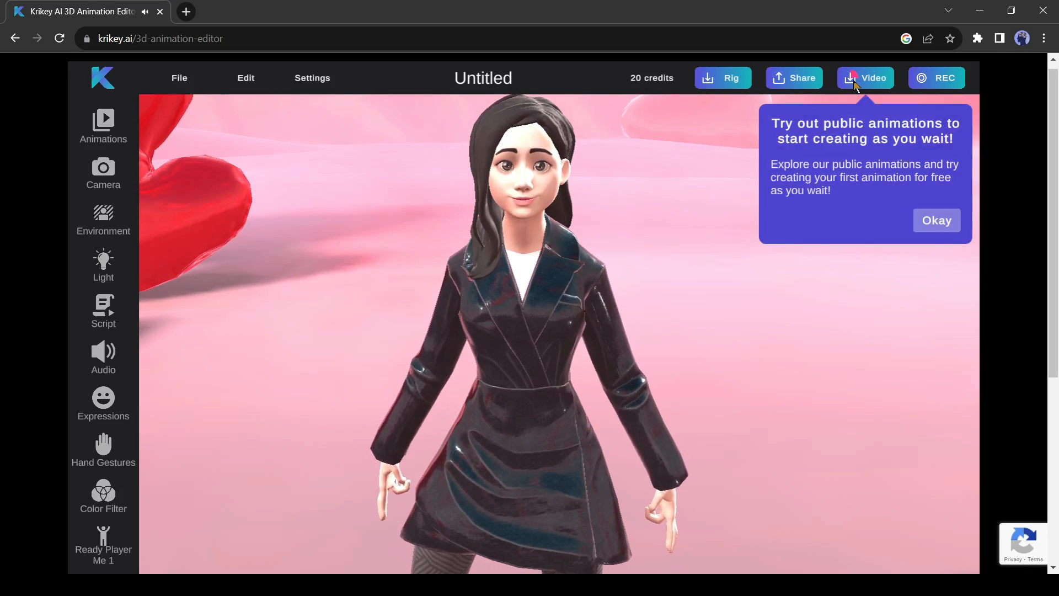